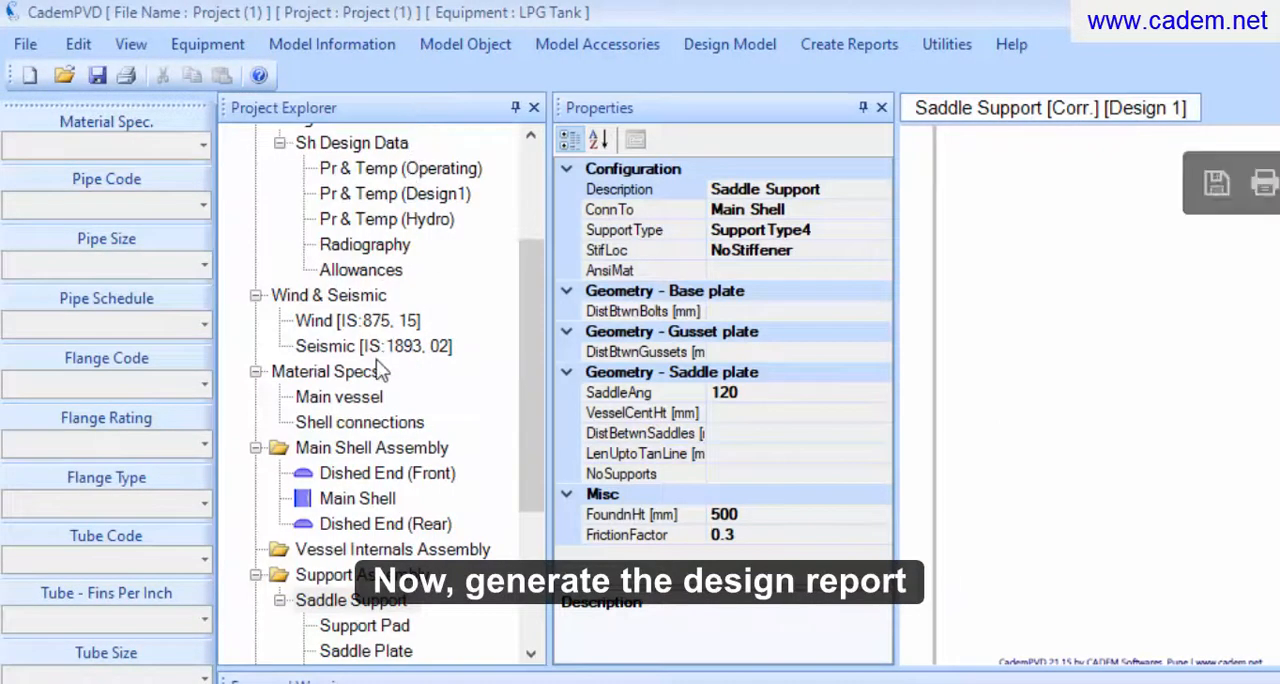
# Generate the Dished End (Front) code report and scroll through its ASME design conditions.
pyautogui.click(387, 473)
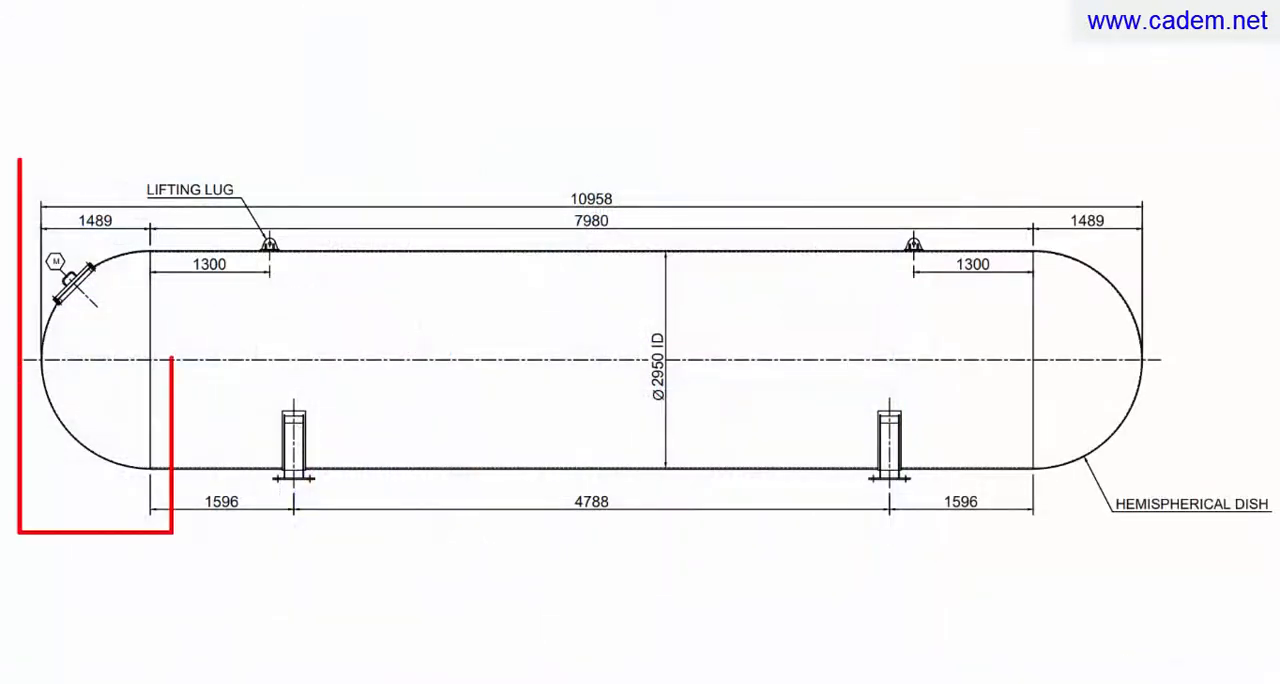
pyautogui.click(385, 473)
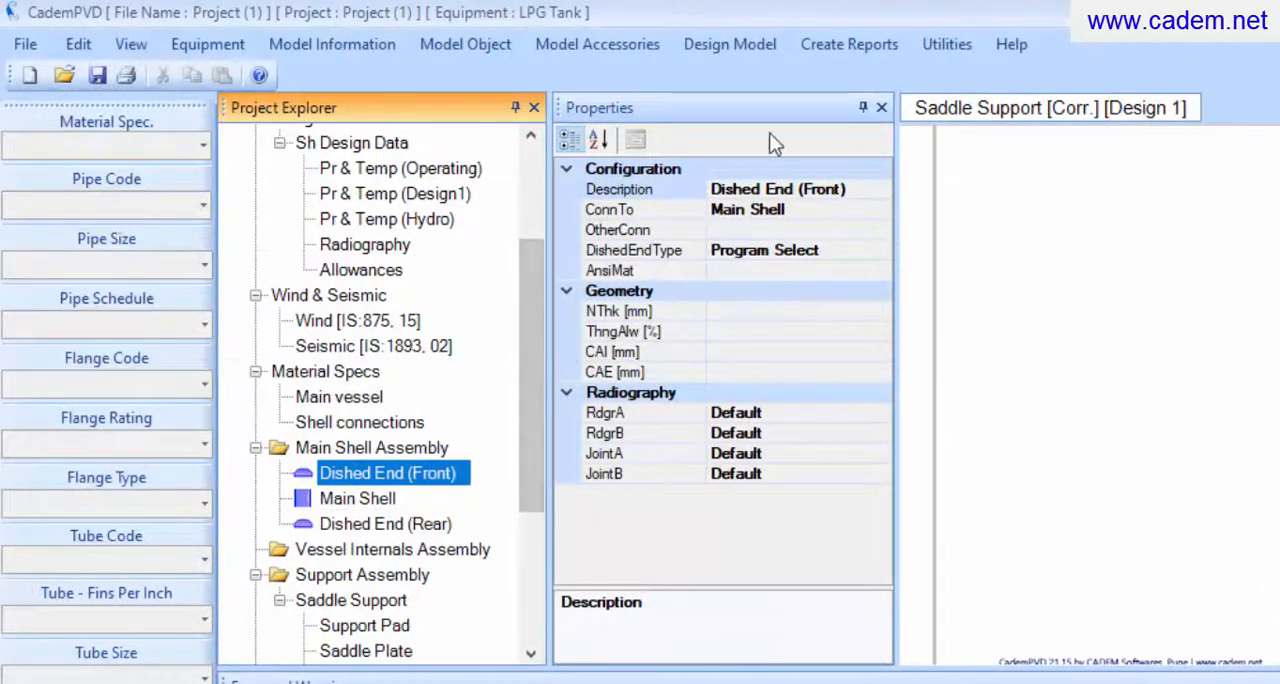
pyautogui.click(848, 44)
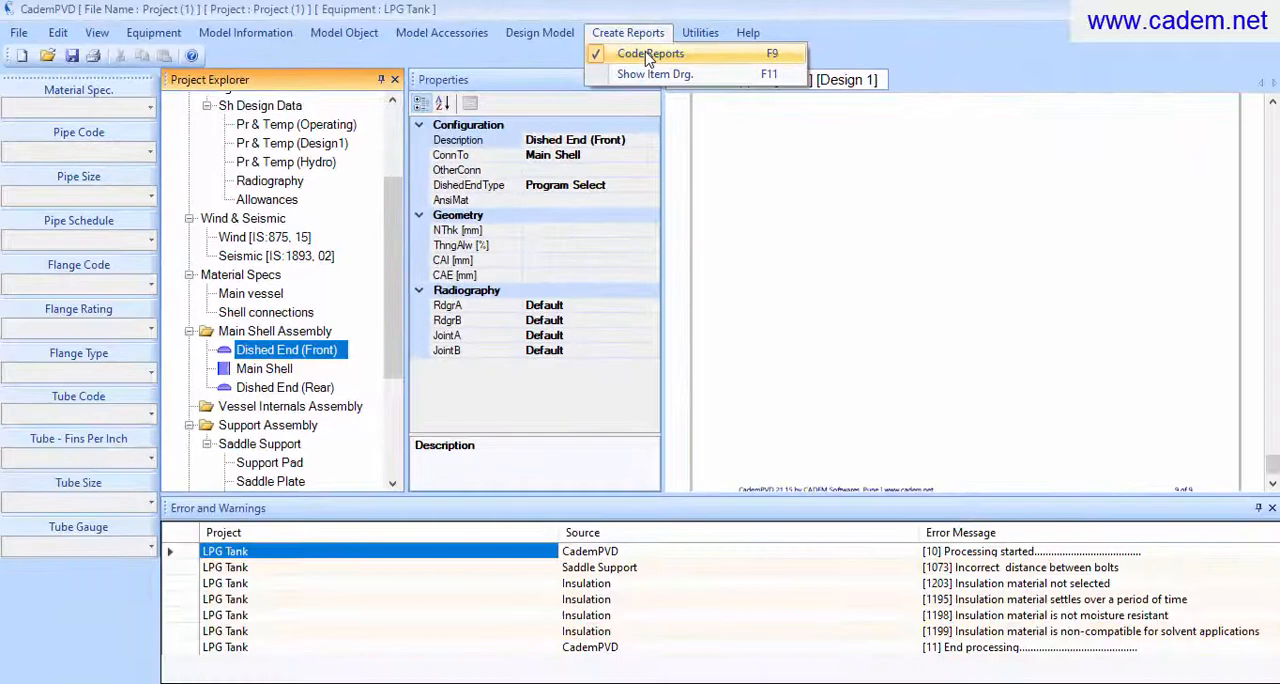
pyautogui.click(649, 53)
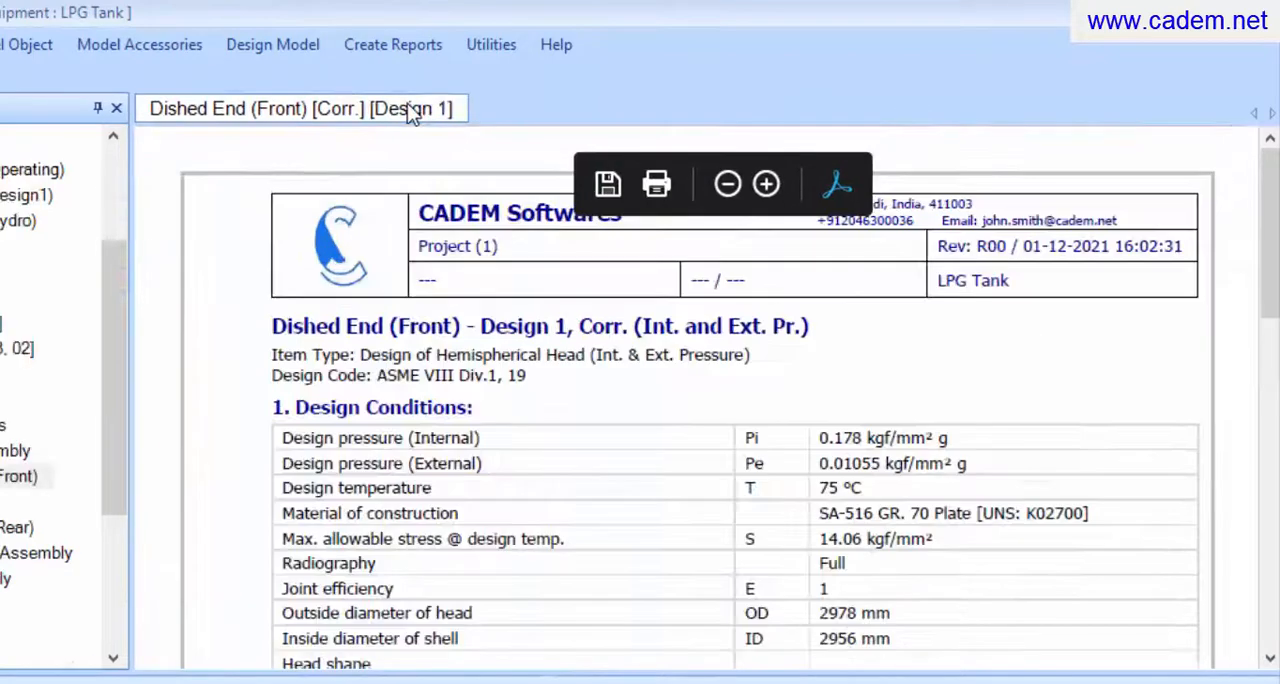
pyautogui.scroll(-3)
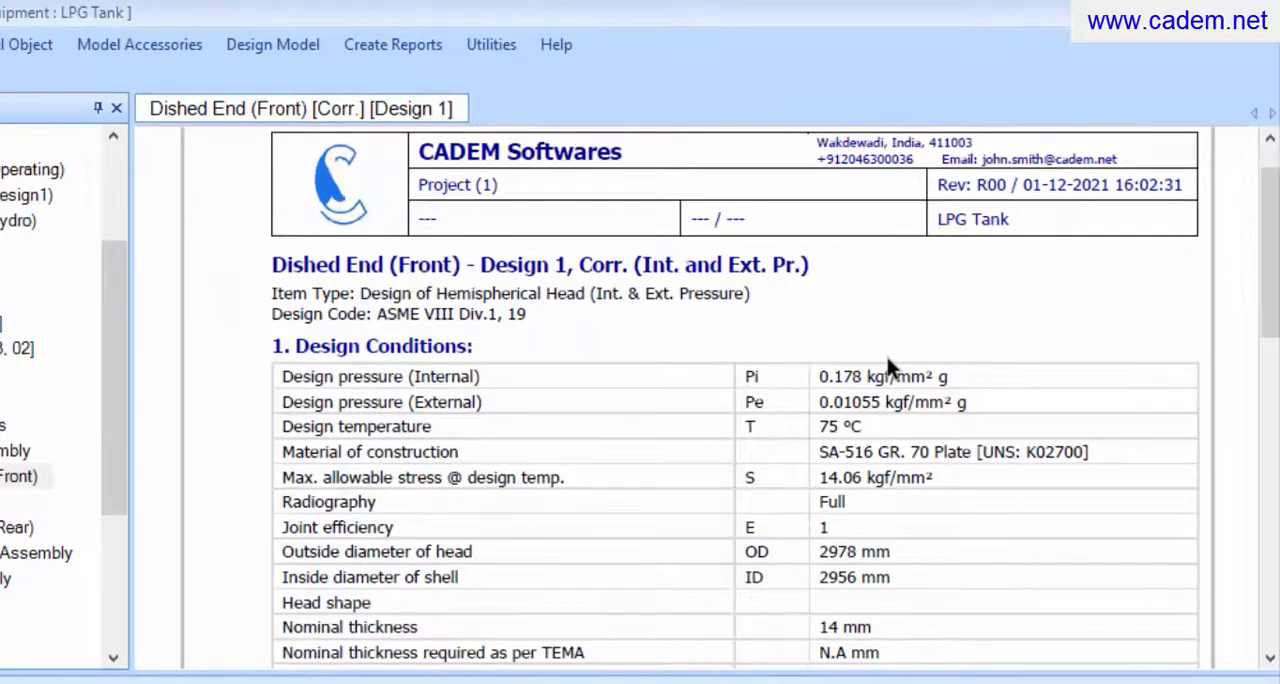
pyautogui.scroll(-3)
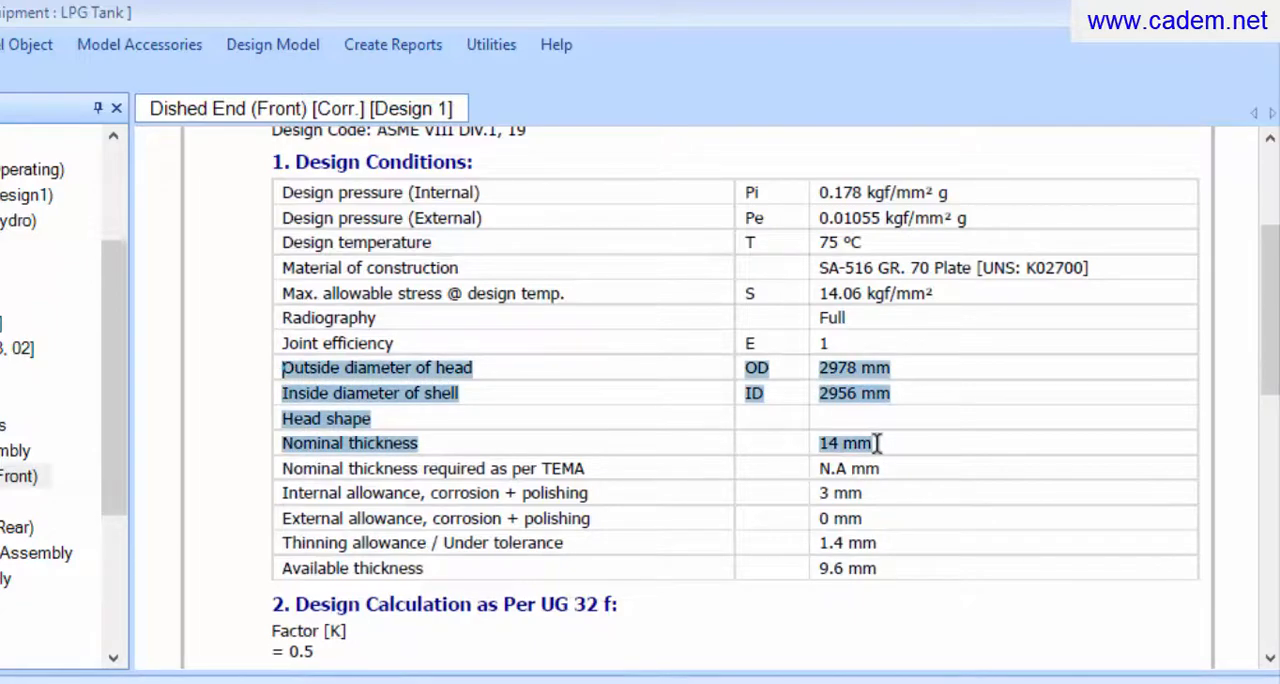
pyautogui.click(1003, 458)
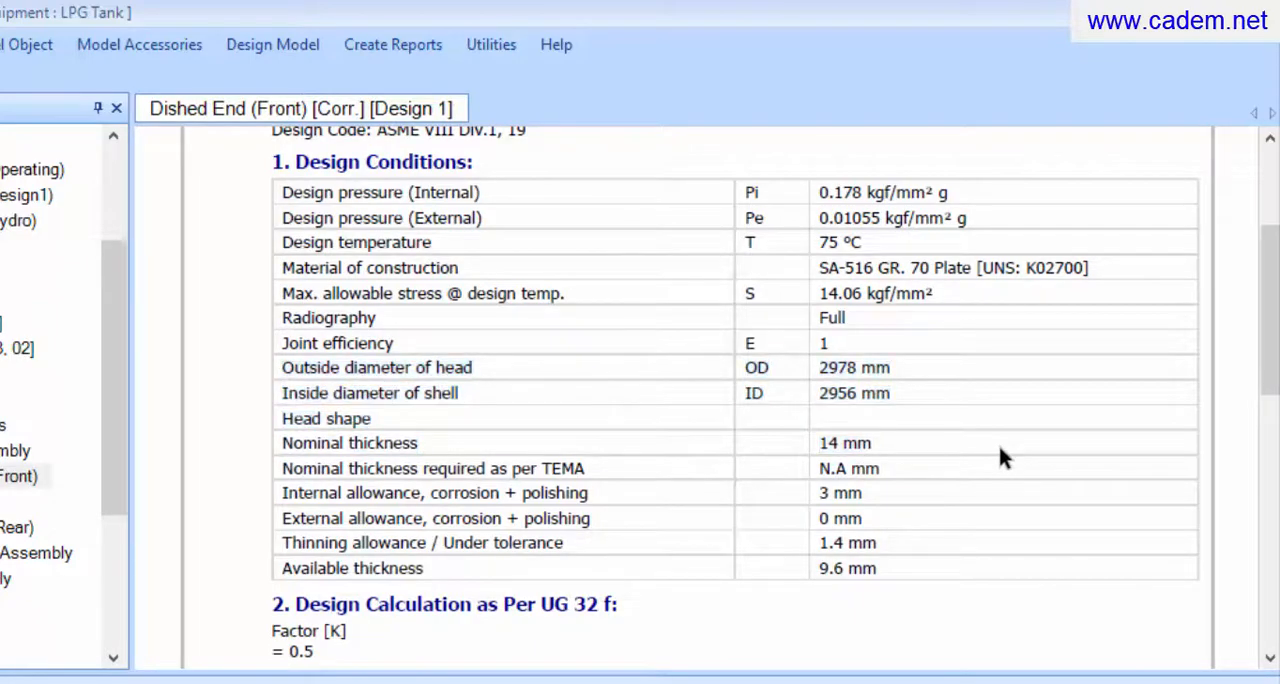
pyautogui.scroll(-3)
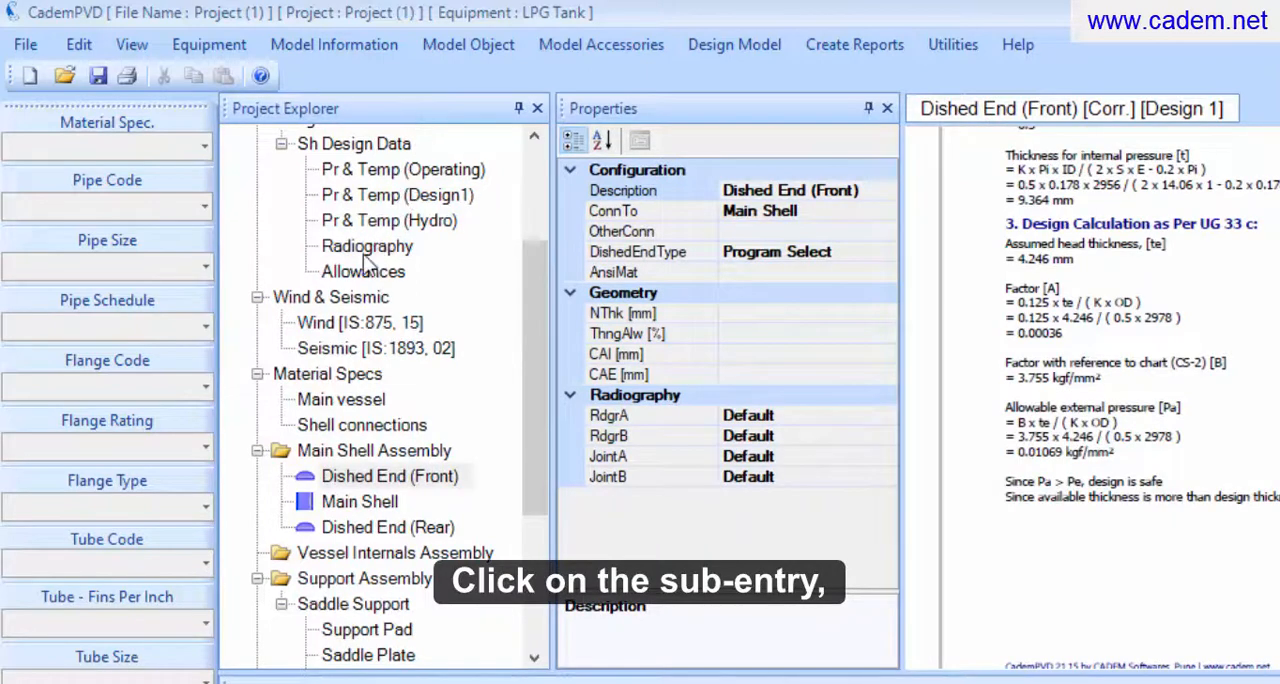
# Create the Radiography code report and review its RT1 joint categories.
pyautogui.click(366, 246)
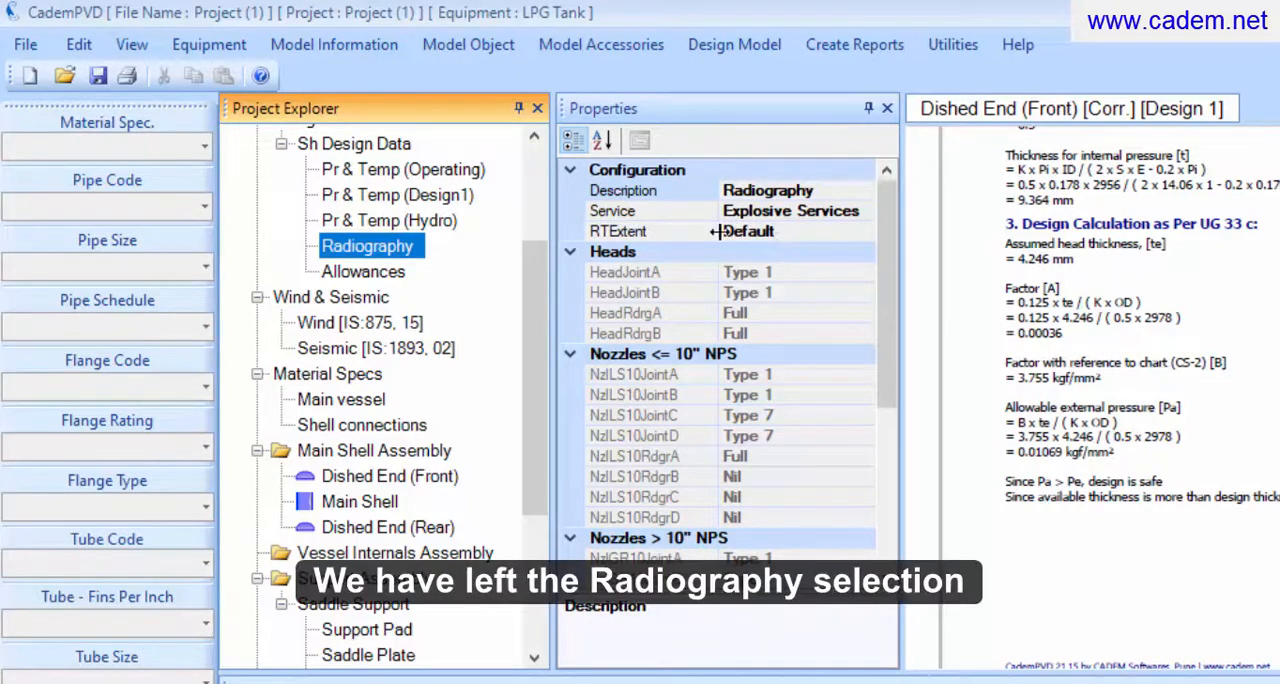
pyautogui.click(773, 231)
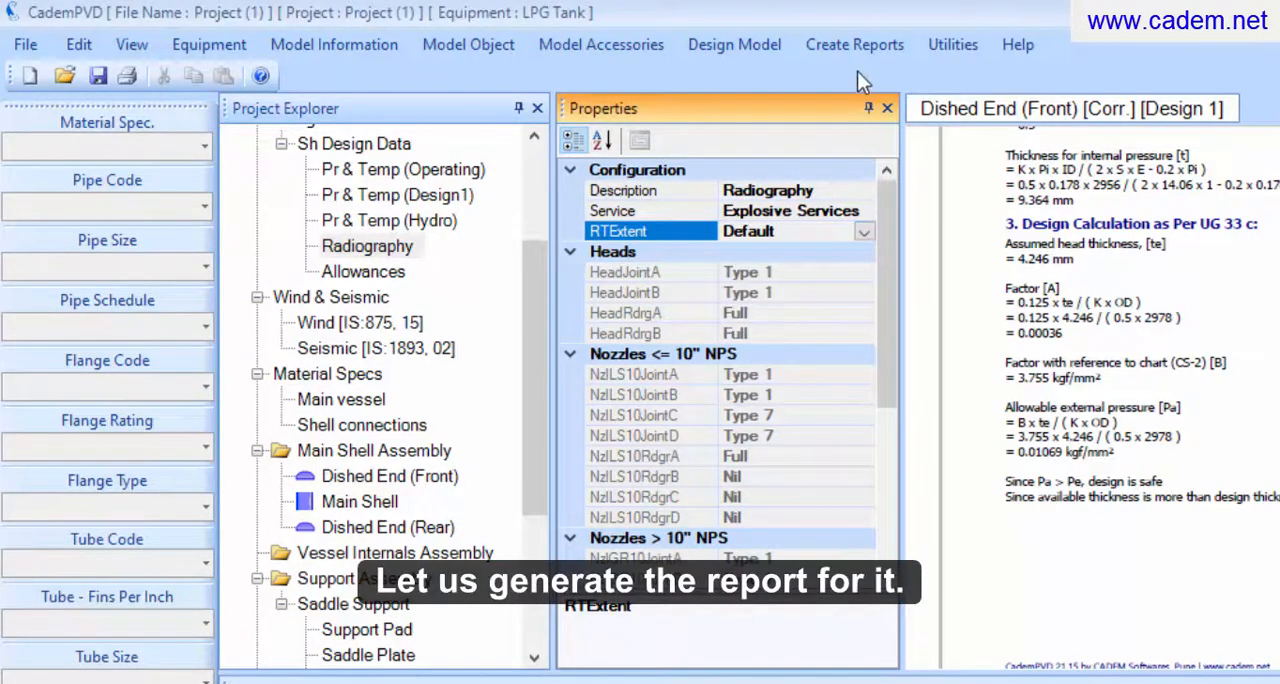
pyautogui.click(854, 44)
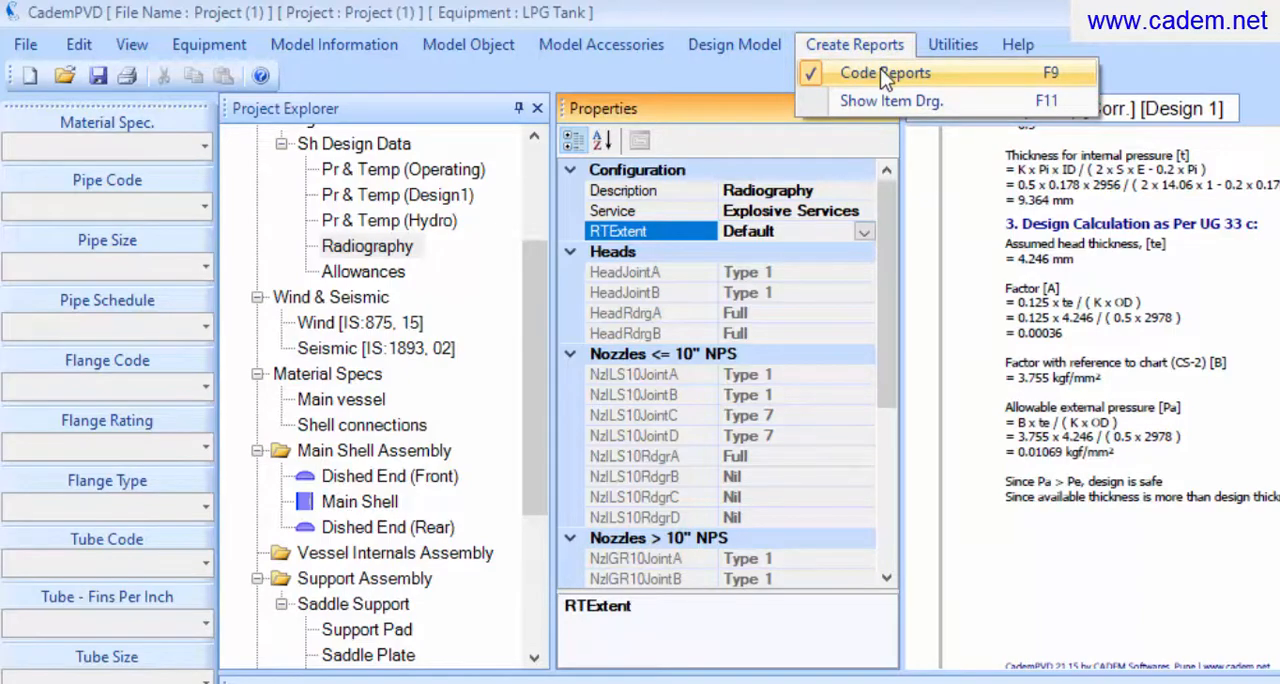
pyautogui.click(883, 72)
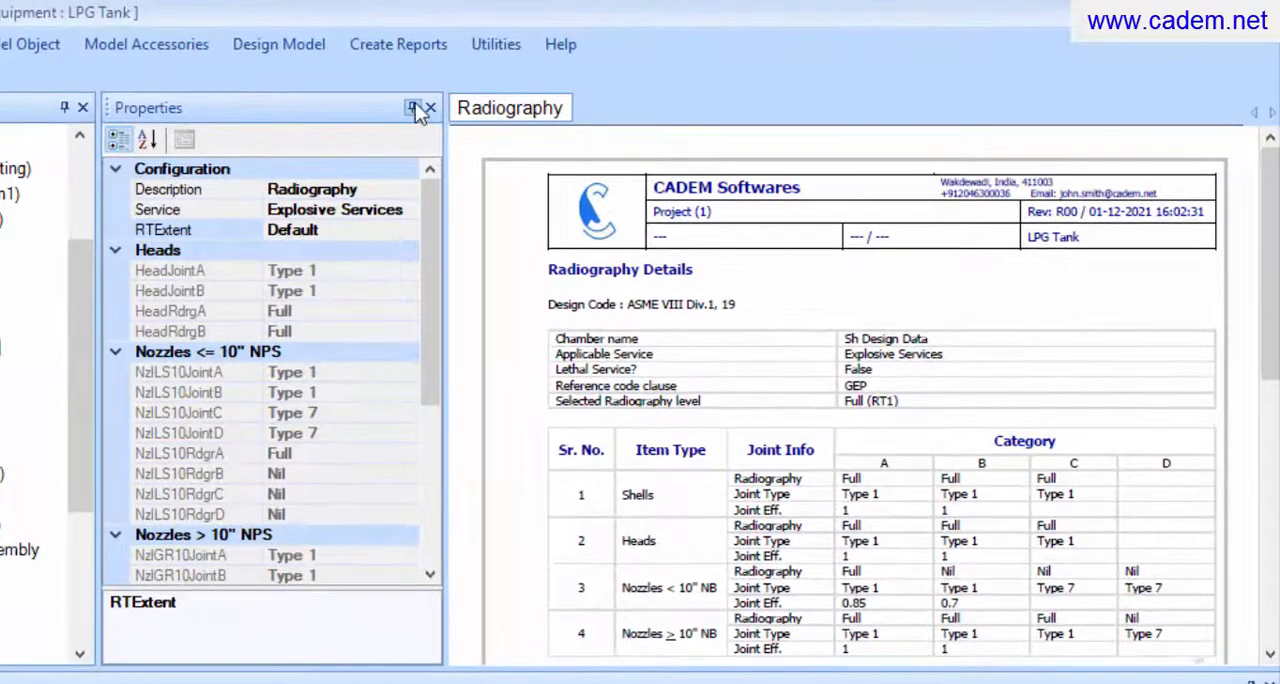
pyautogui.click(410, 107)
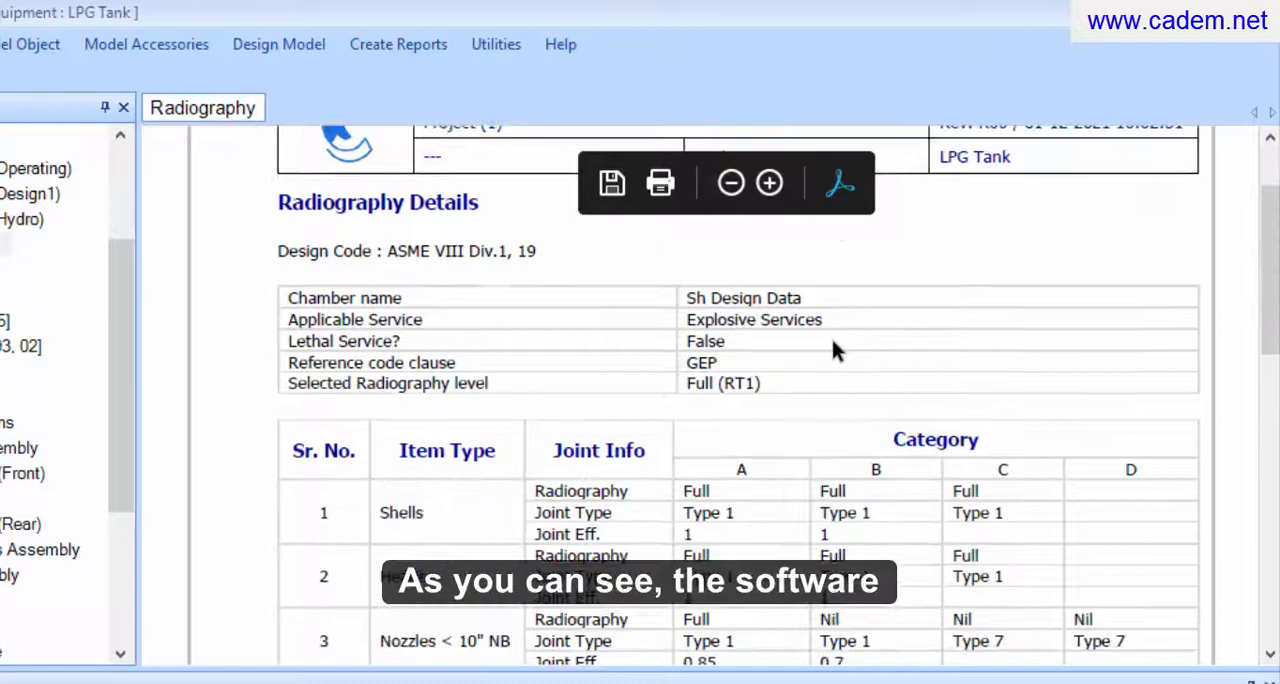
pyautogui.scroll(-3)
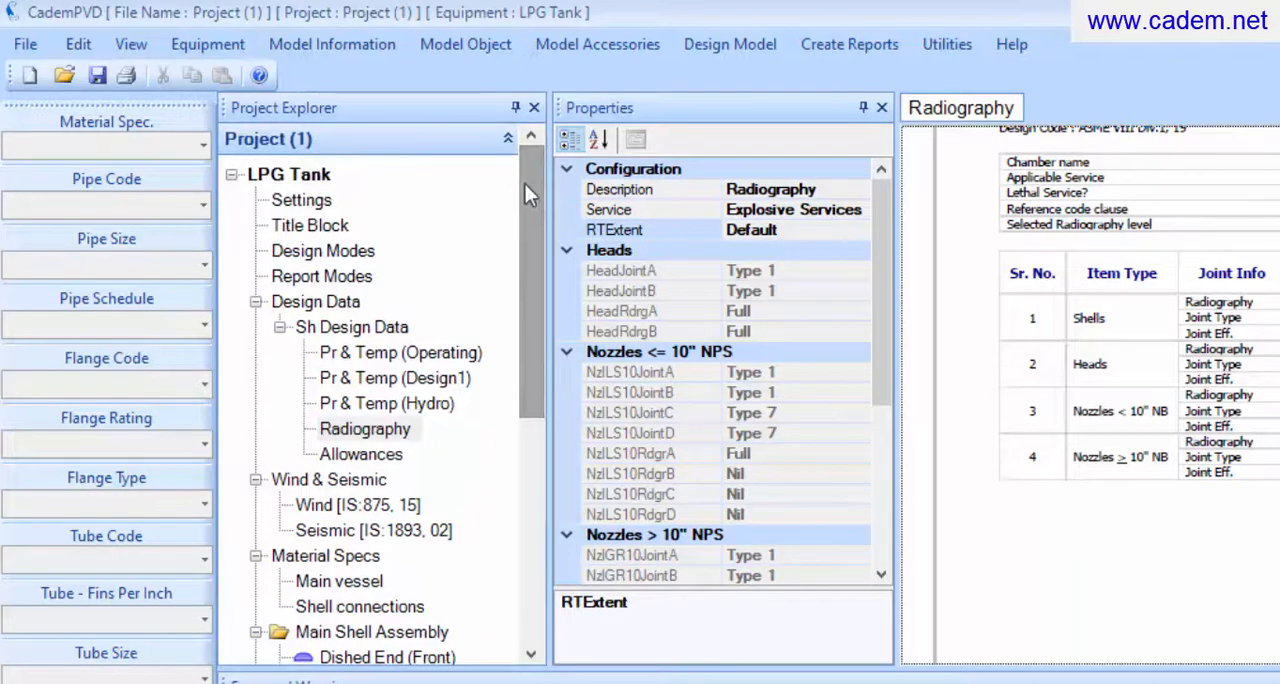
# Set the LPG Tank shell ID to 2500 and length to 12000, then redesign the equipment.
pyautogui.click(289, 173)
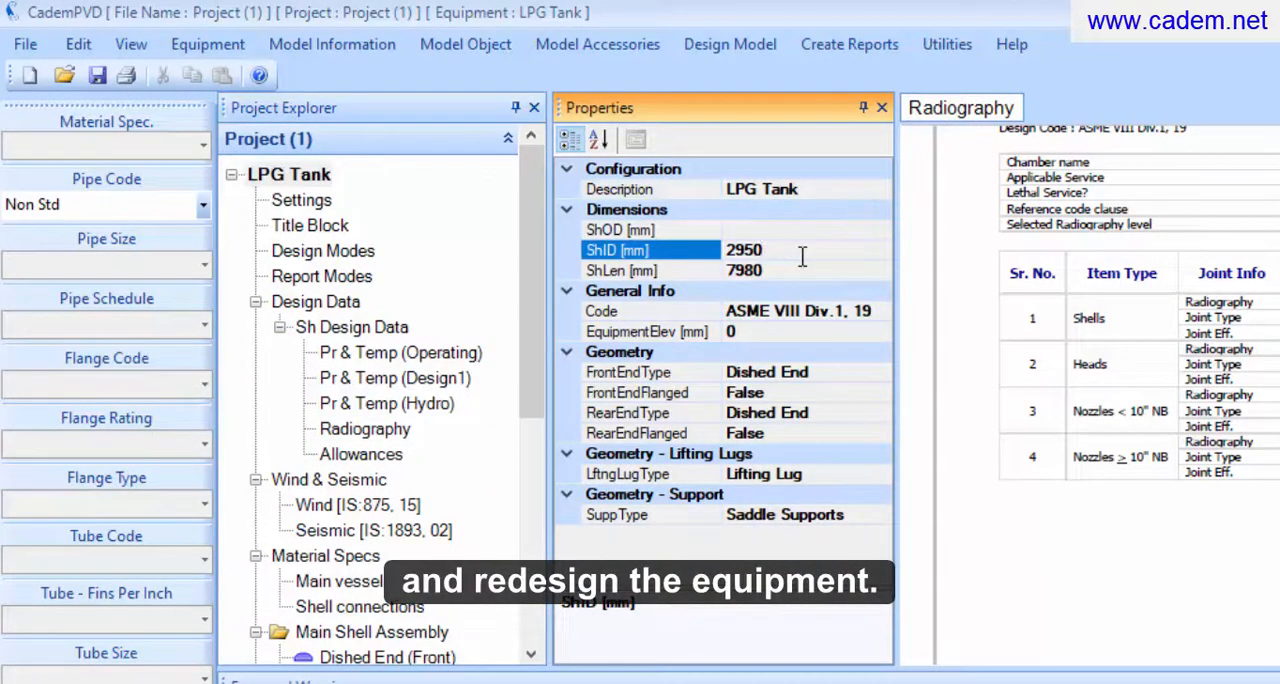
pyautogui.write('25')
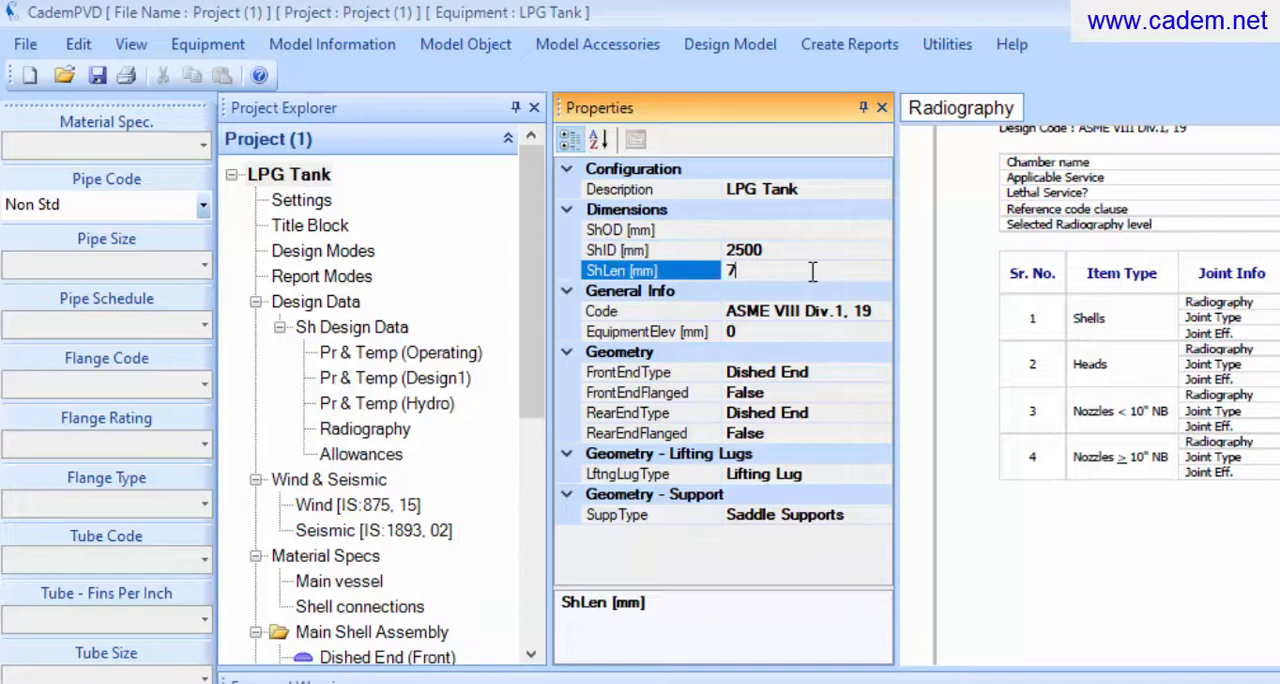
pyautogui.write('12000')
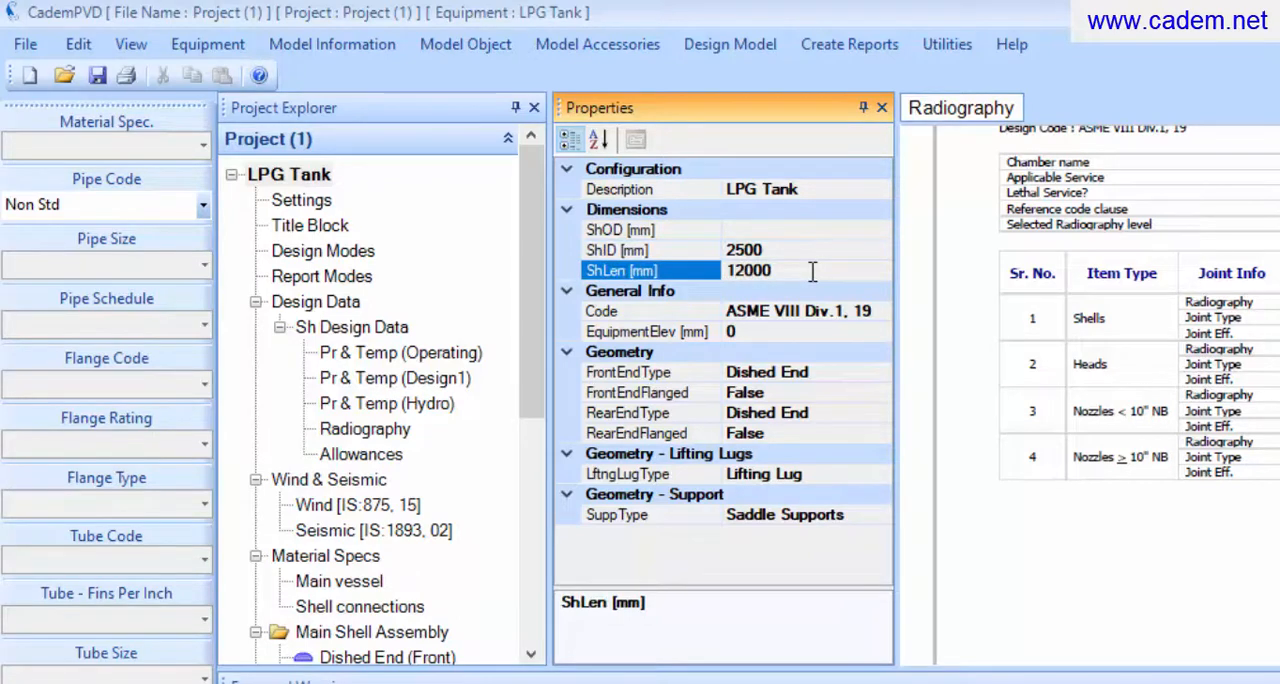
pyautogui.moveTo(730, 44)
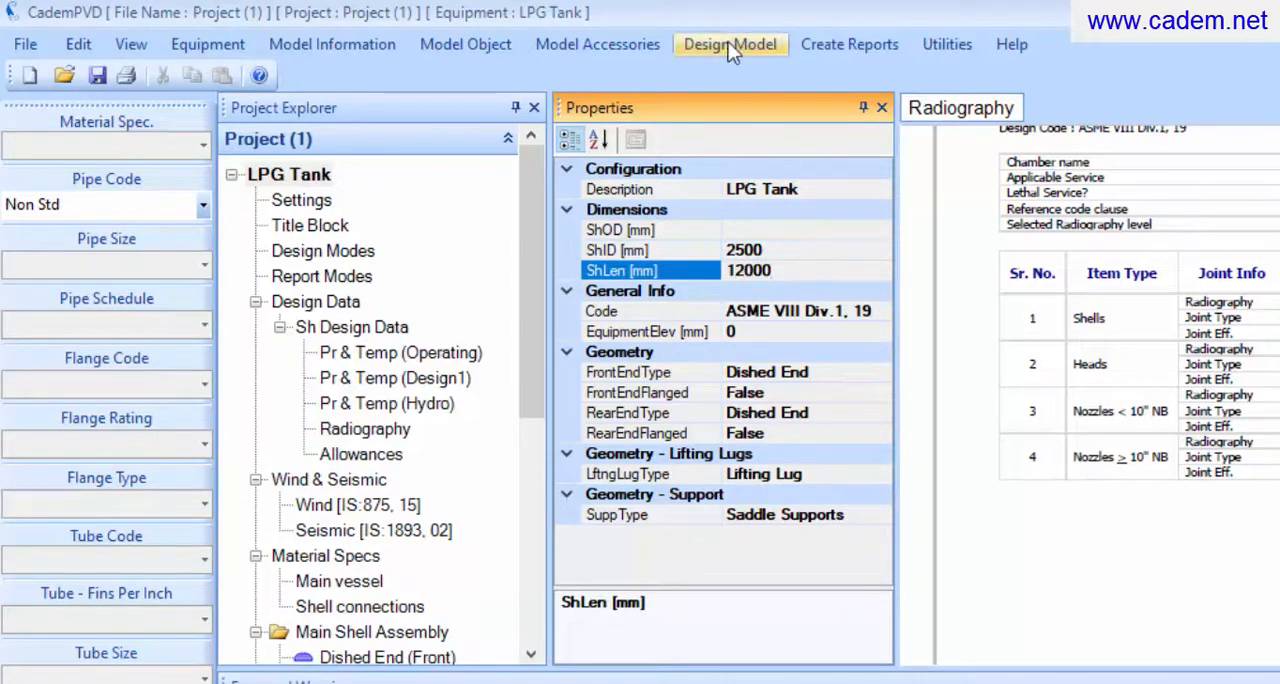
pyautogui.click(730, 44)
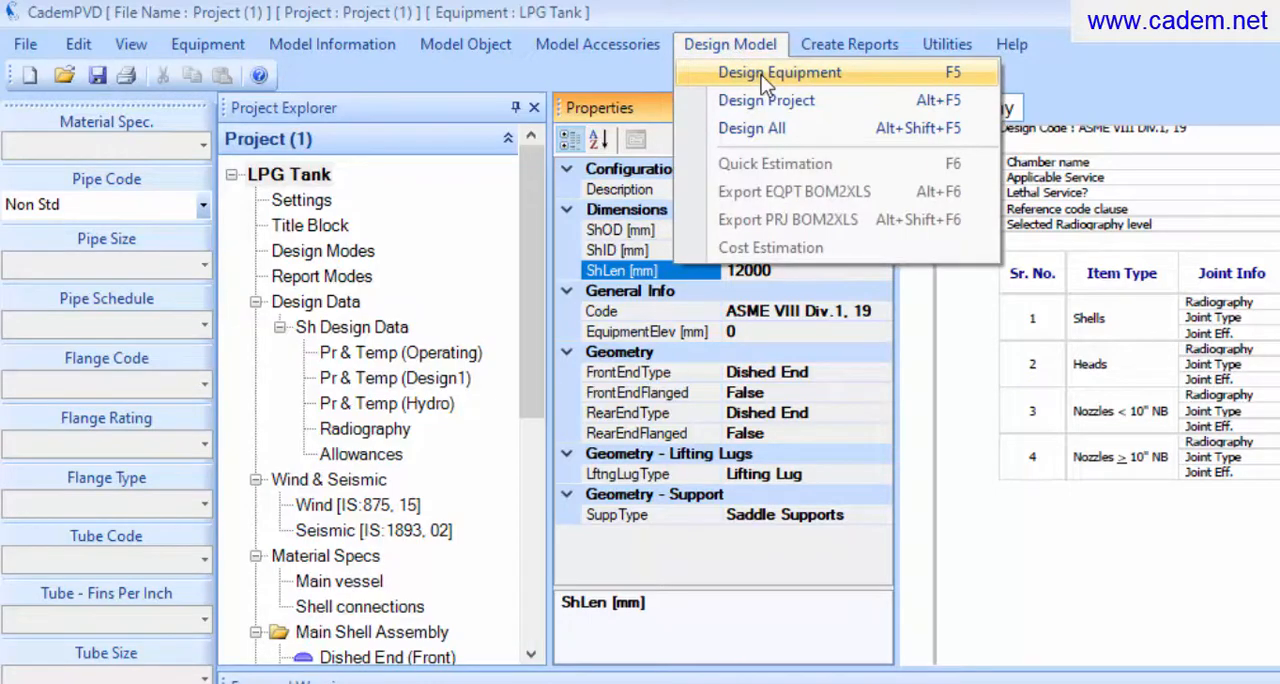
pyautogui.click(779, 72)
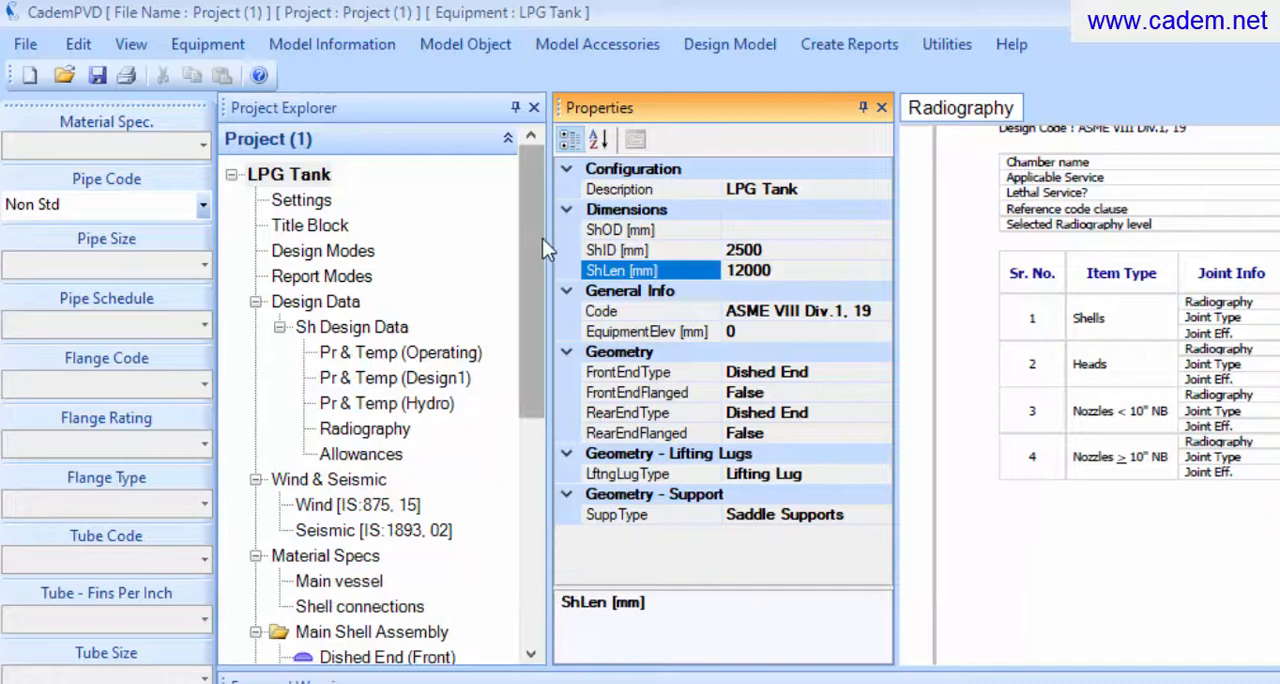
# Regenerate the Dished End (Front) code report, now showing a 2506 mm shell ID.
pyautogui.scroll(-3)
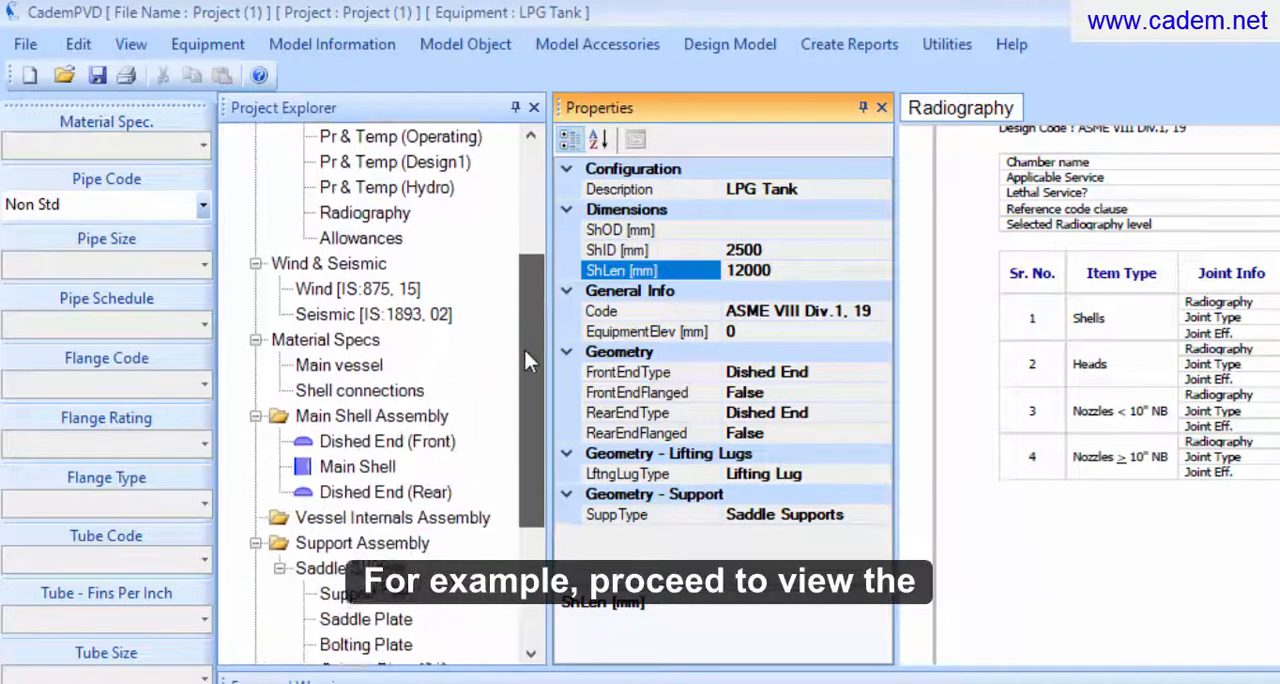
pyautogui.click(387, 436)
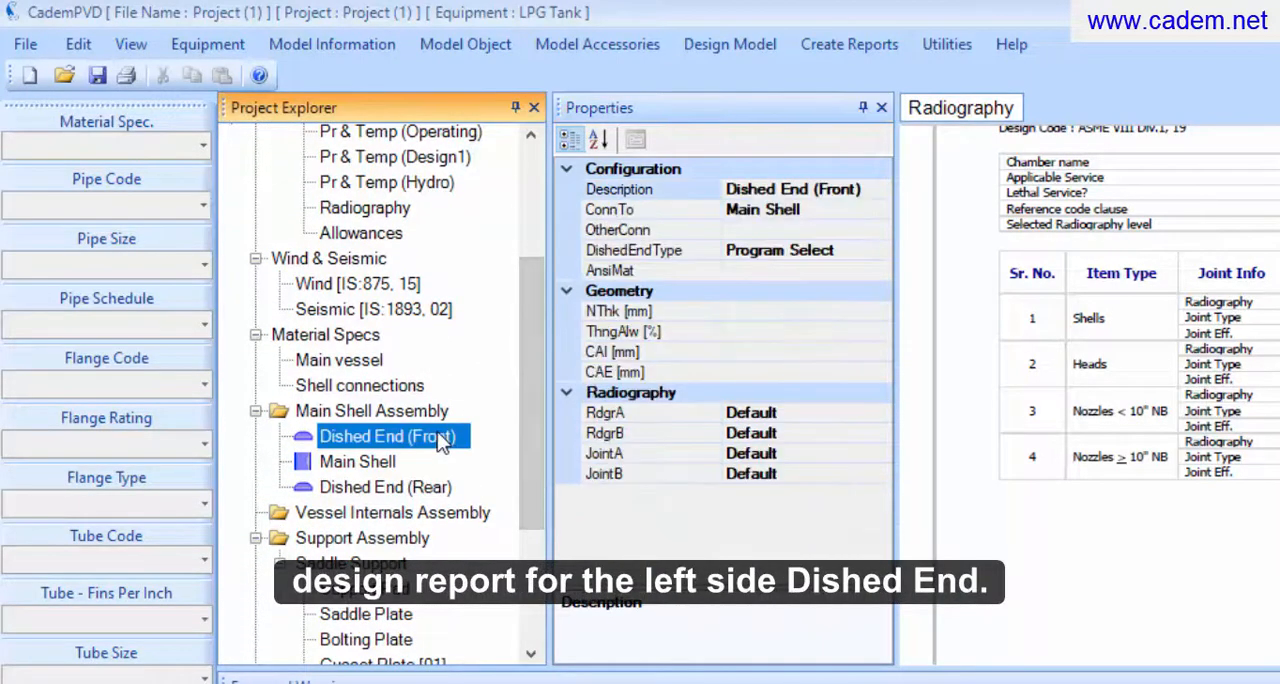
pyautogui.click(848, 44)
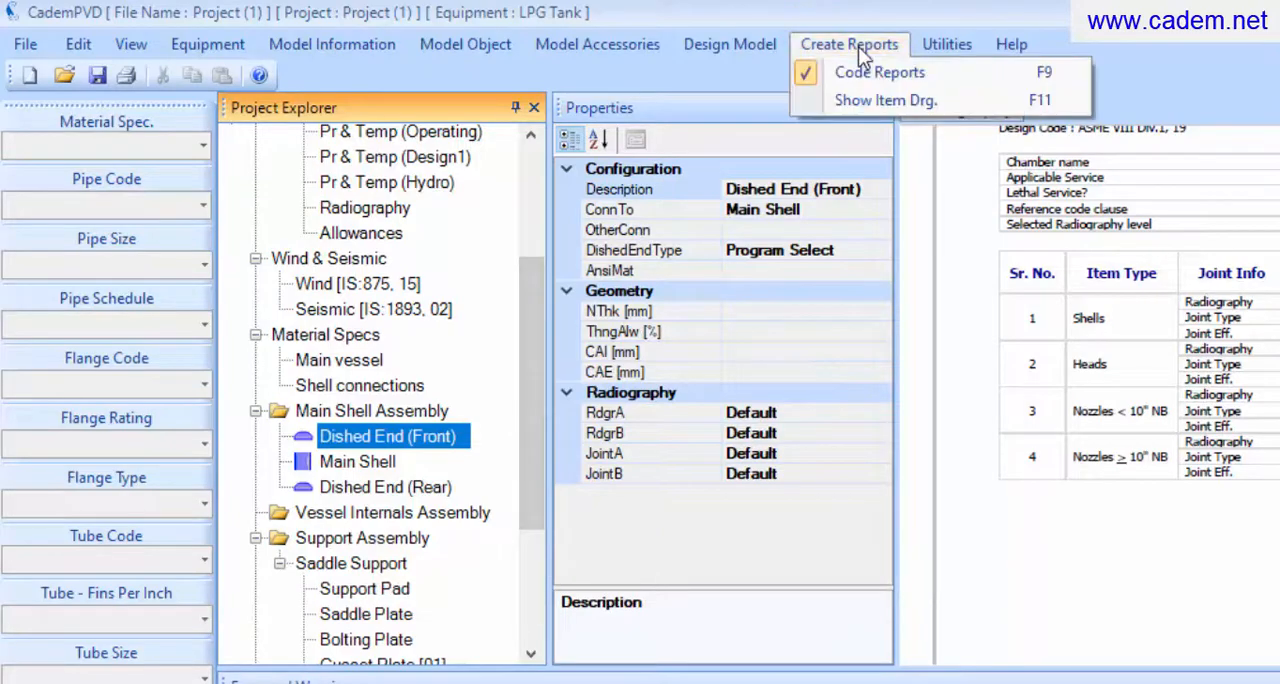
pyautogui.moveTo(871, 76)
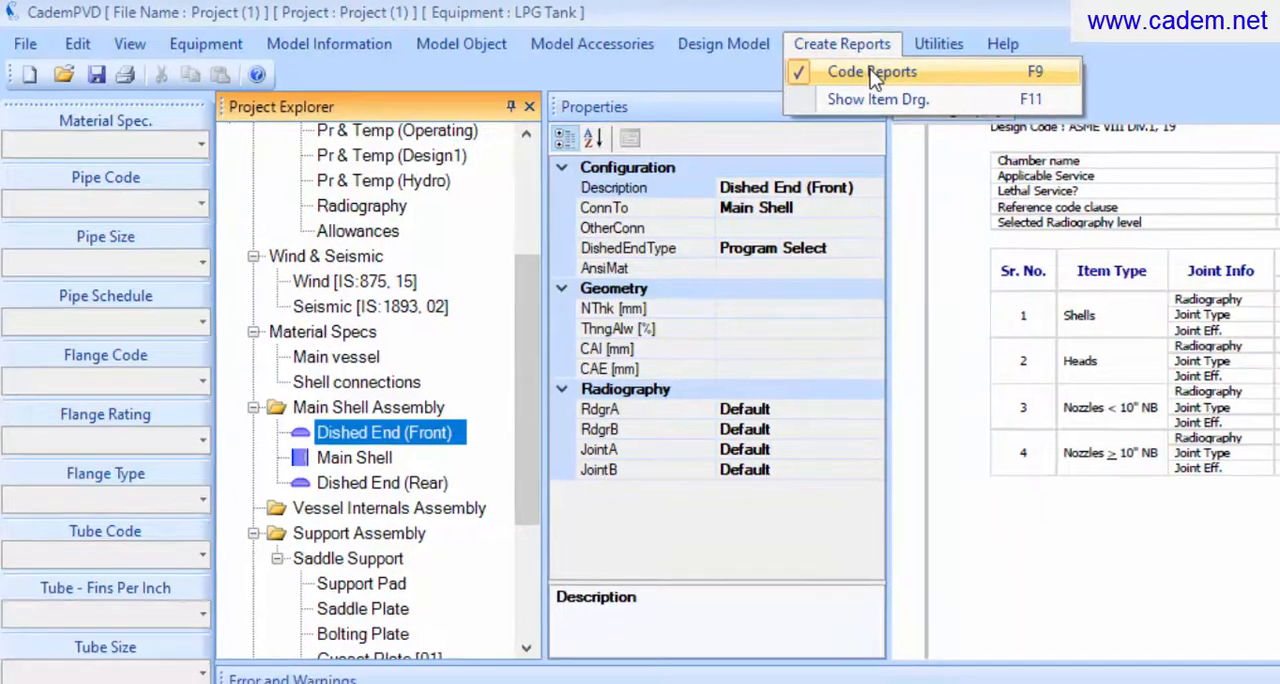
pyautogui.click(870, 71)
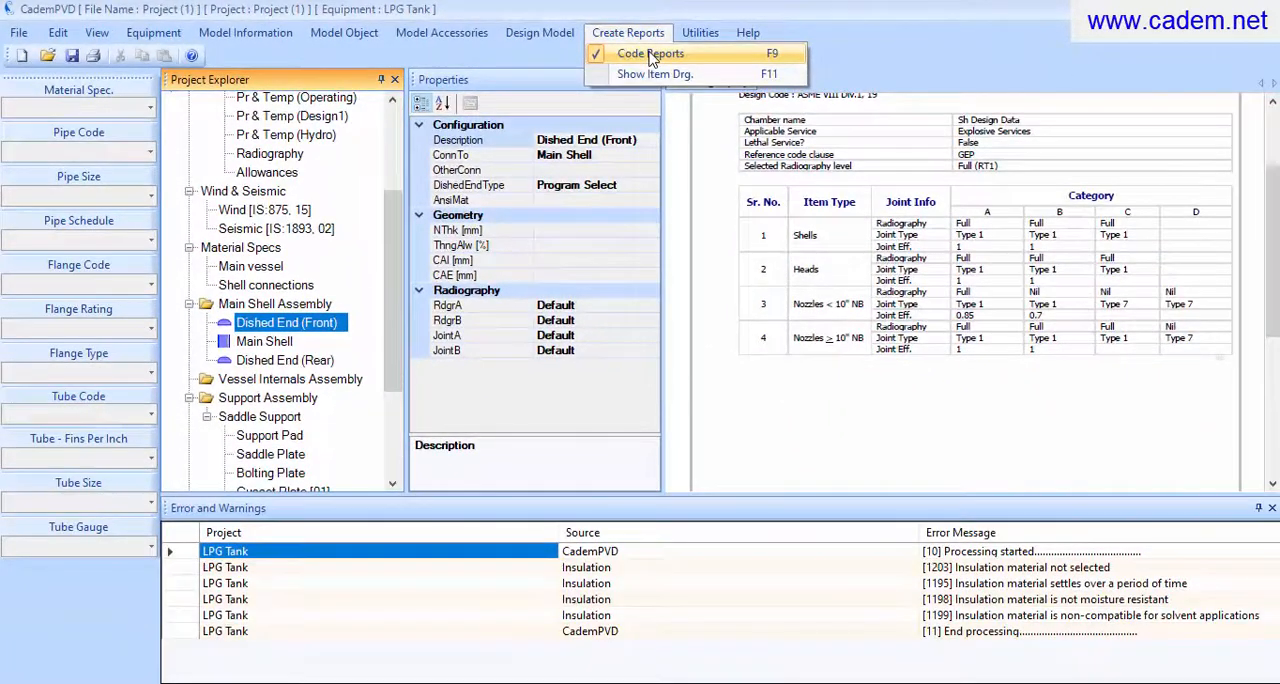
pyautogui.click(650, 53)
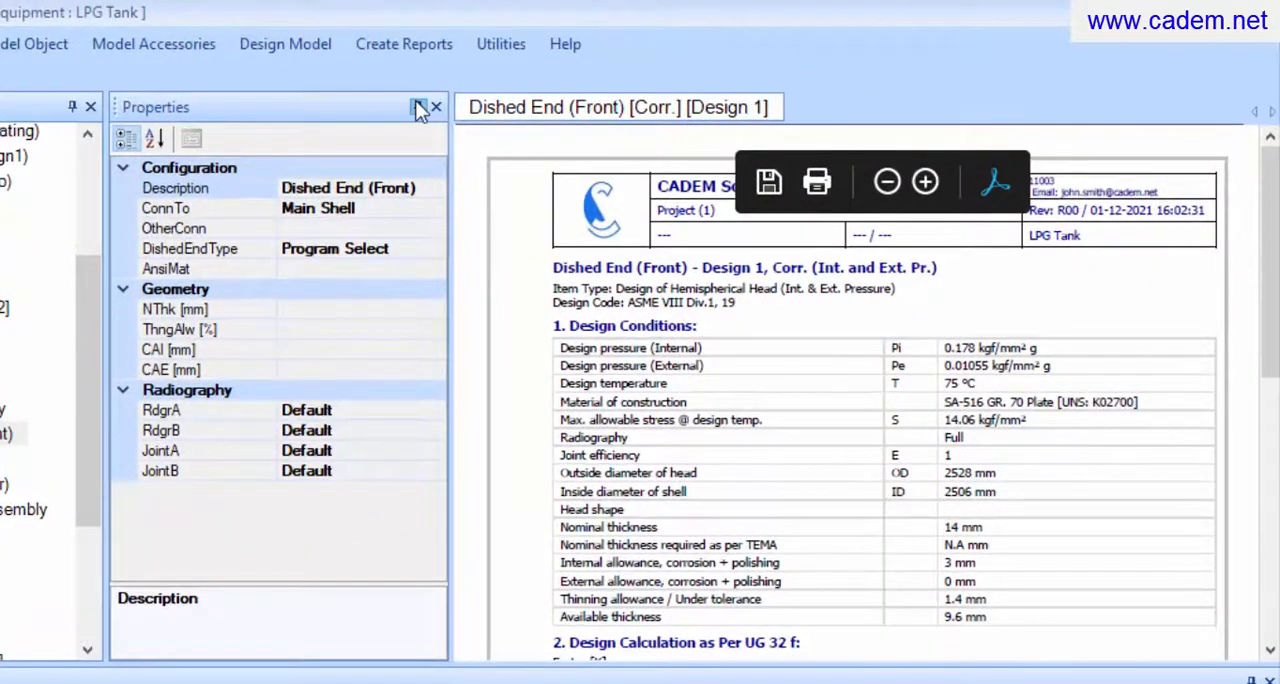
pyautogui.click(438, 107)
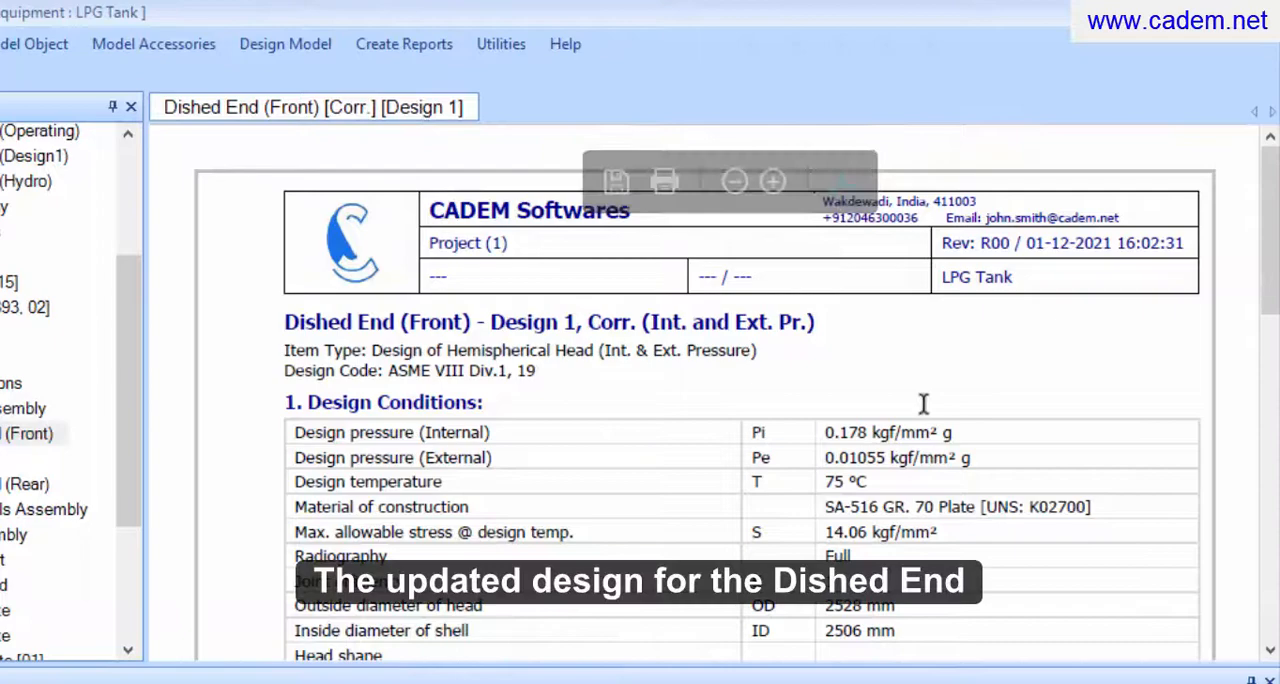
pyautogui.scroll(-3)
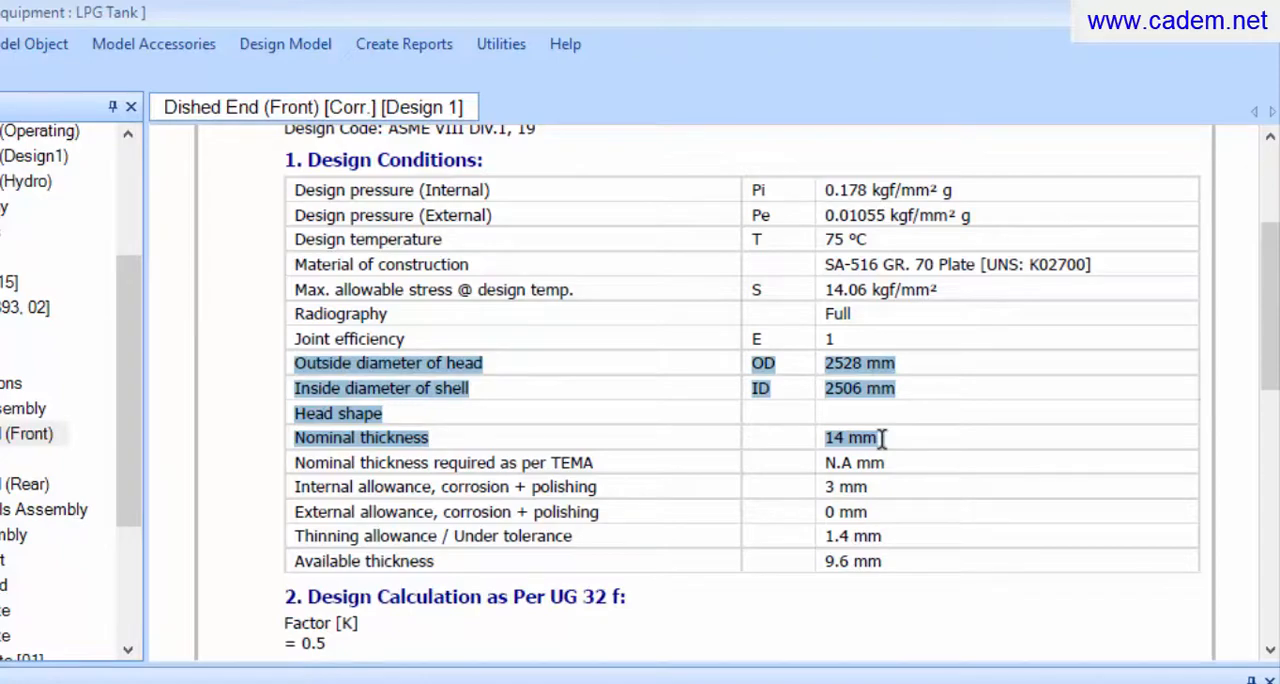
pyautogui.scroll(-3)
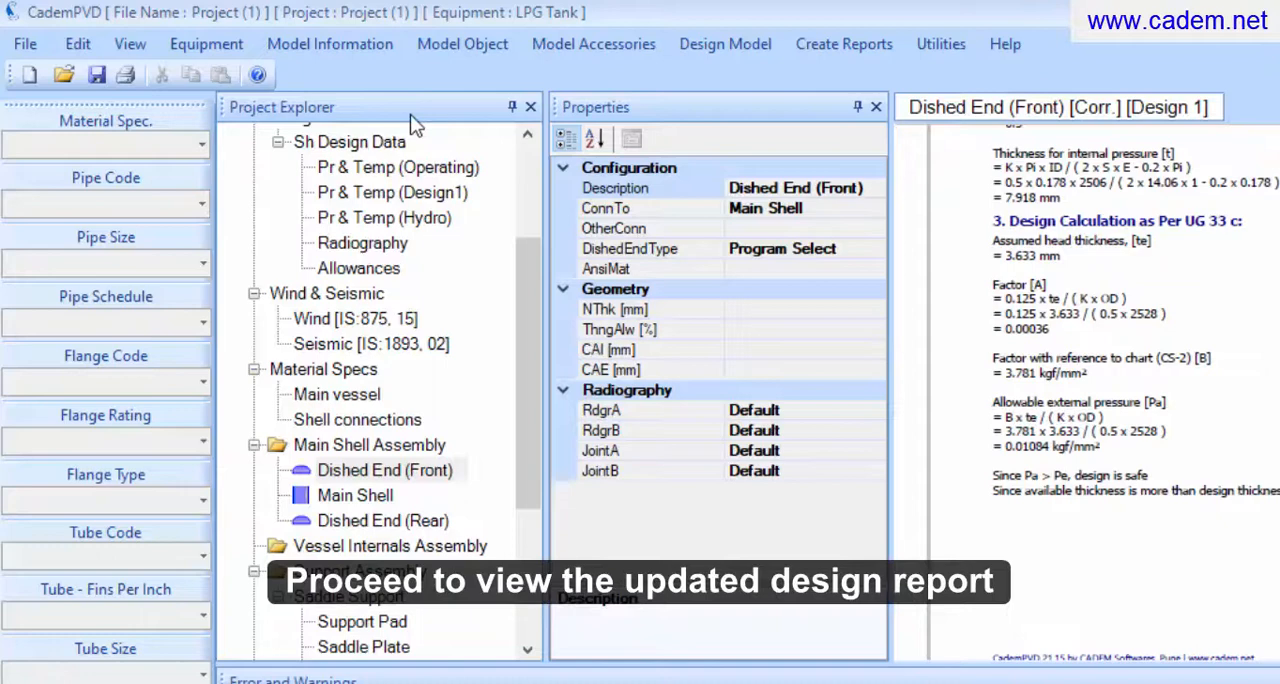
# Generate the Main Shell code report showing 2540 mm OD and 12000 mm length.
pyautogui.click(355, 495)
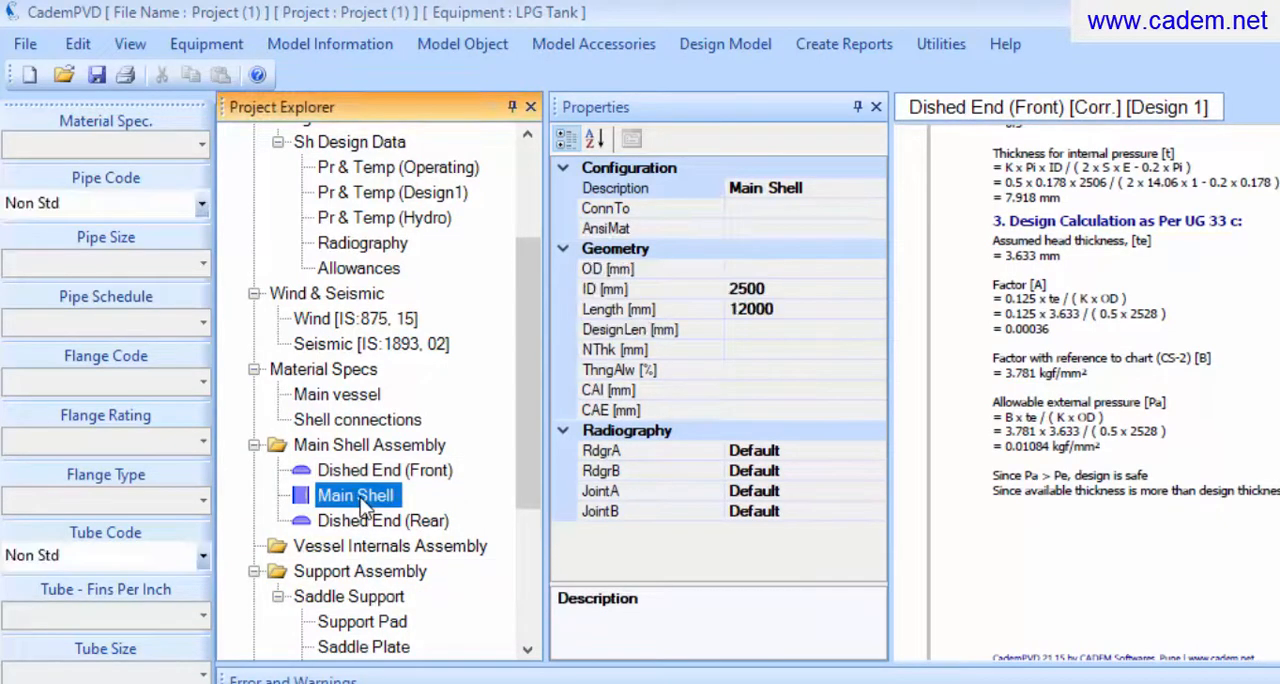
pyautogui.moveTo(843, 52)
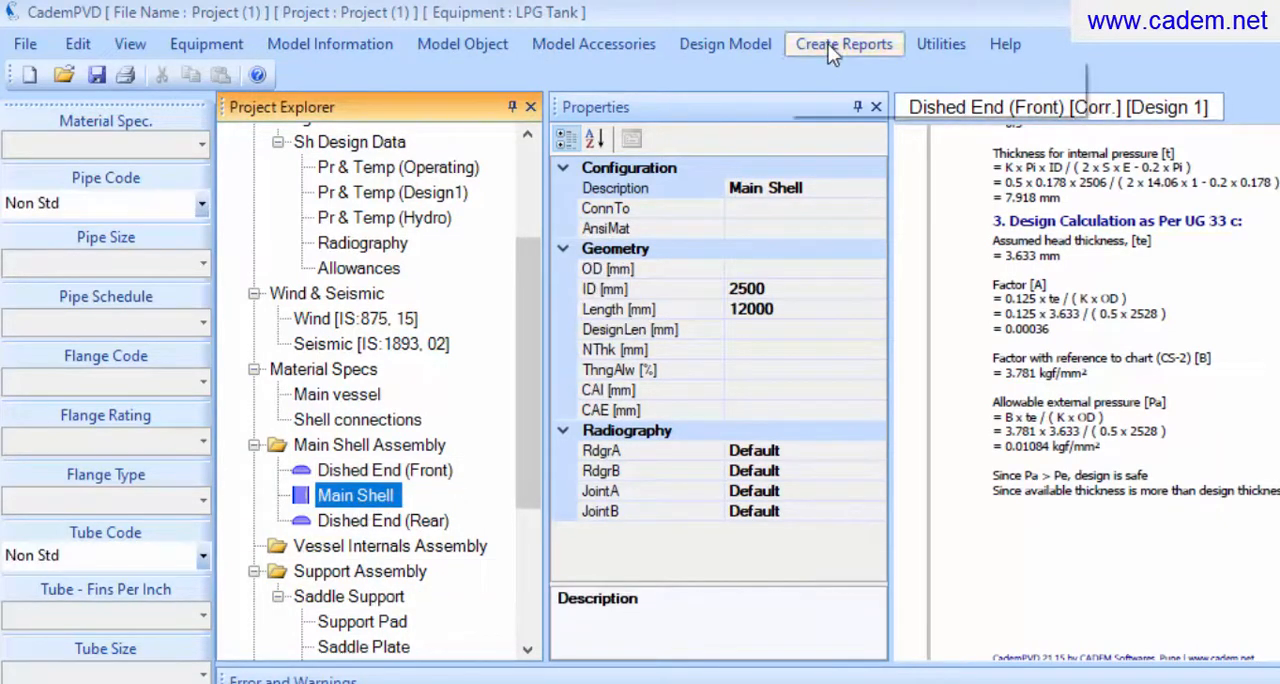
pyautogui.click(843, 43)
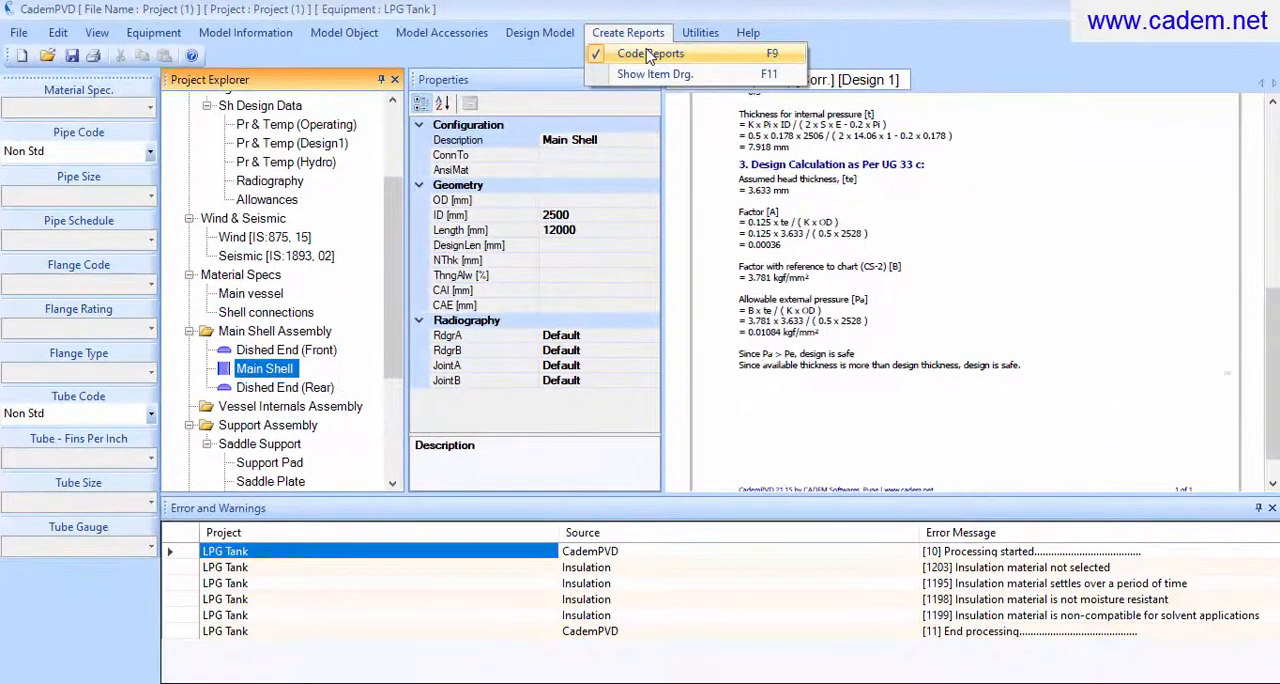
pyautogui.click(650, 53)
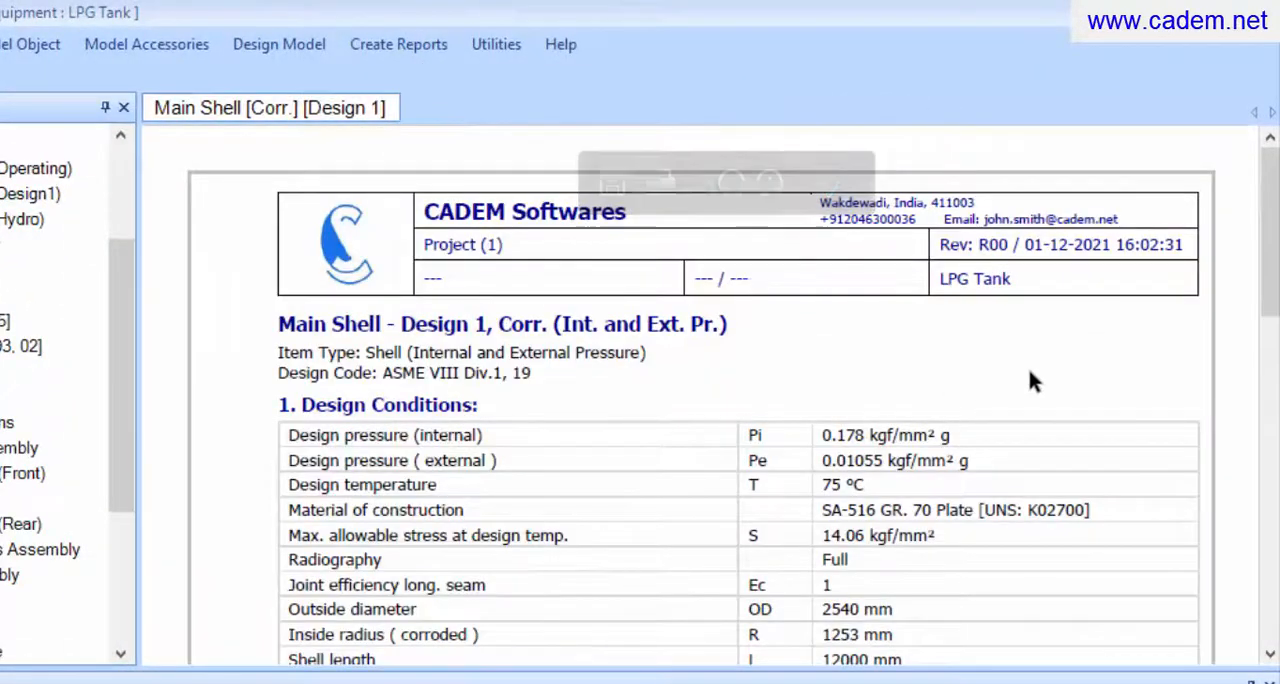
pyautogui.scroll(-3)
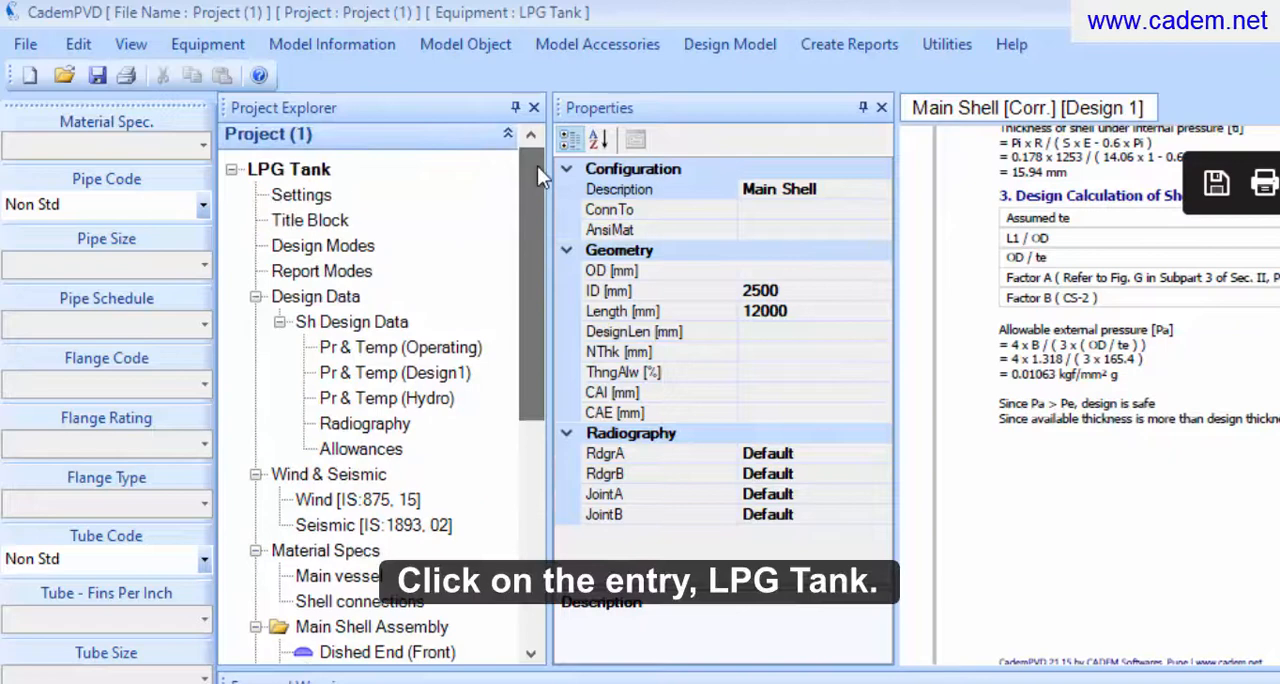
# Open the Print Preview report for the entire LPG Tank as a 25-page PDF.
pyautogui.click(289, 169)
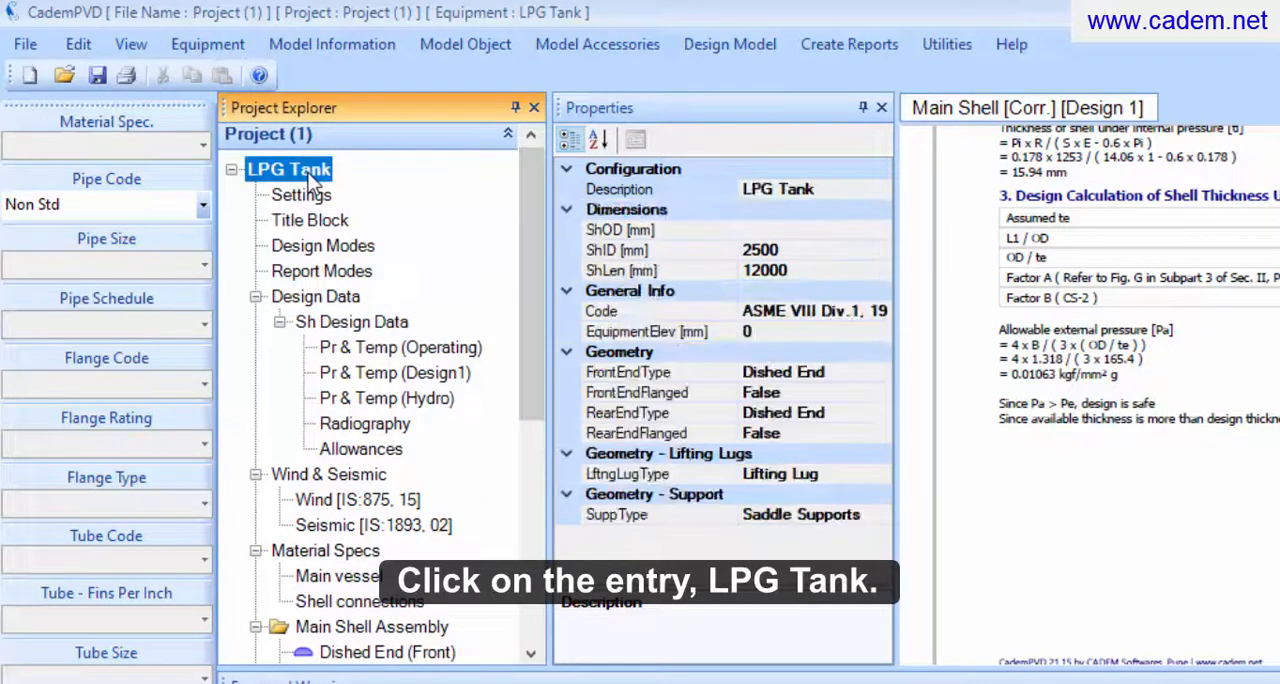
pyautogui.click(25, 44)
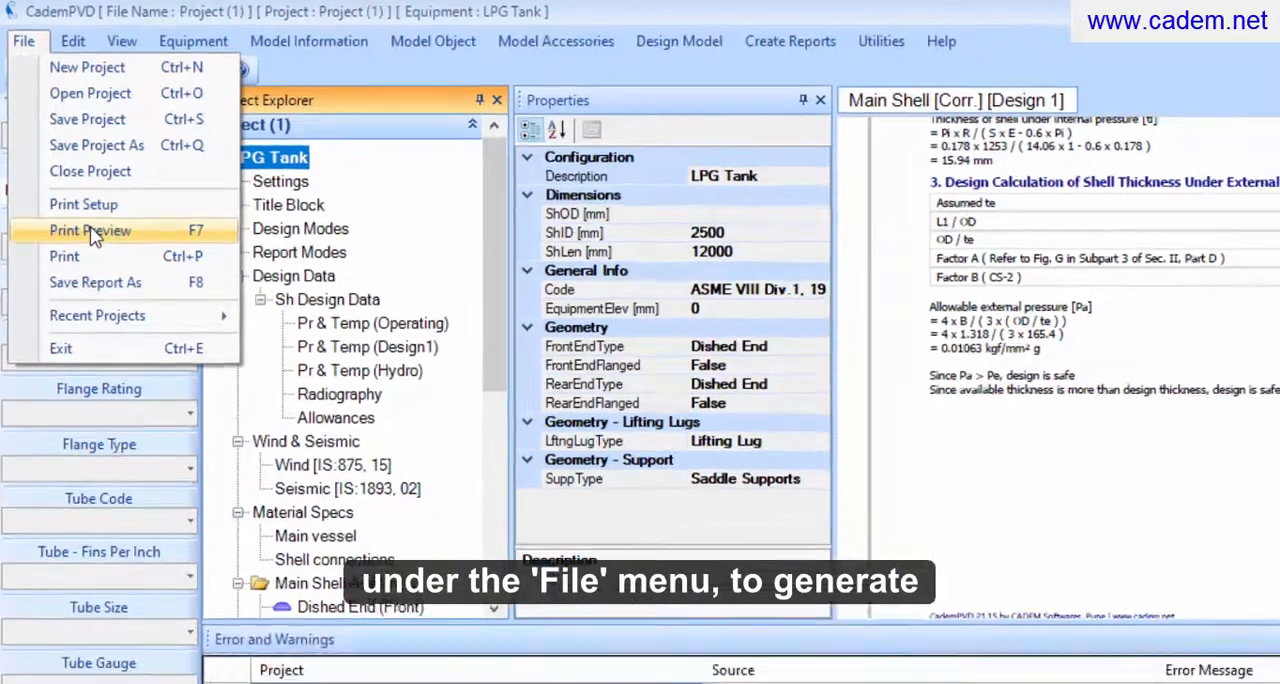
pyautogui.click(90, 230)
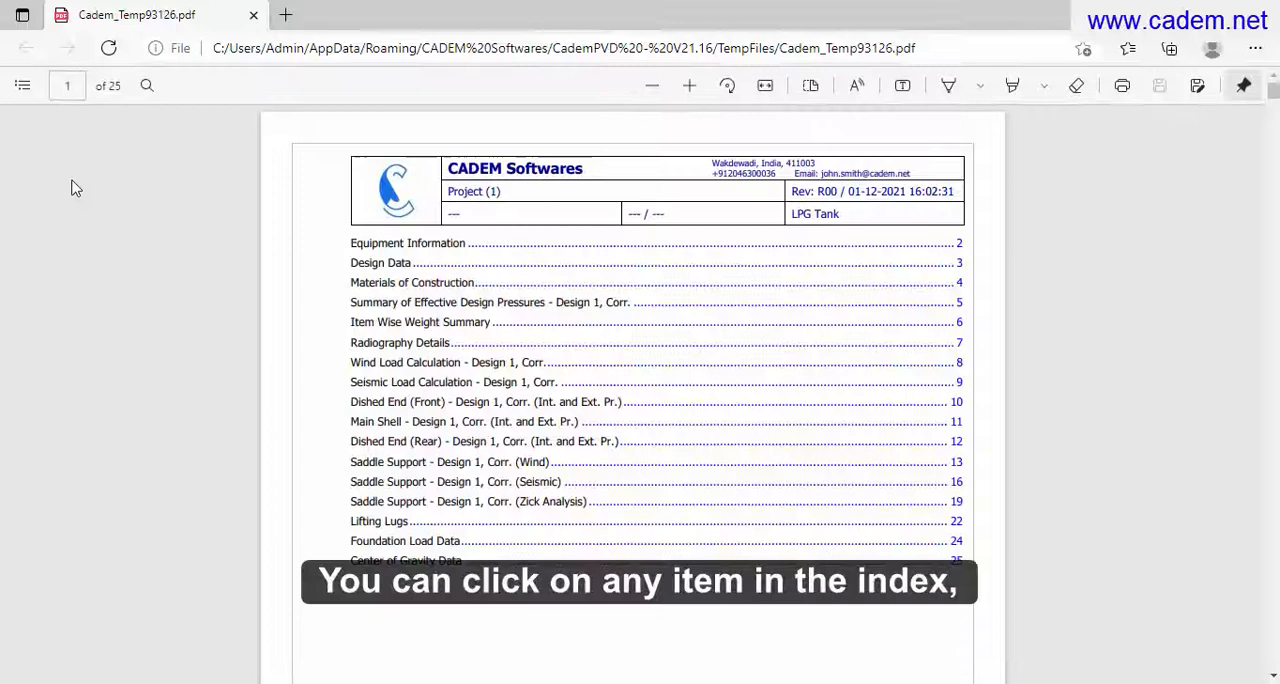
pyautogui.moveTo(339, 401)
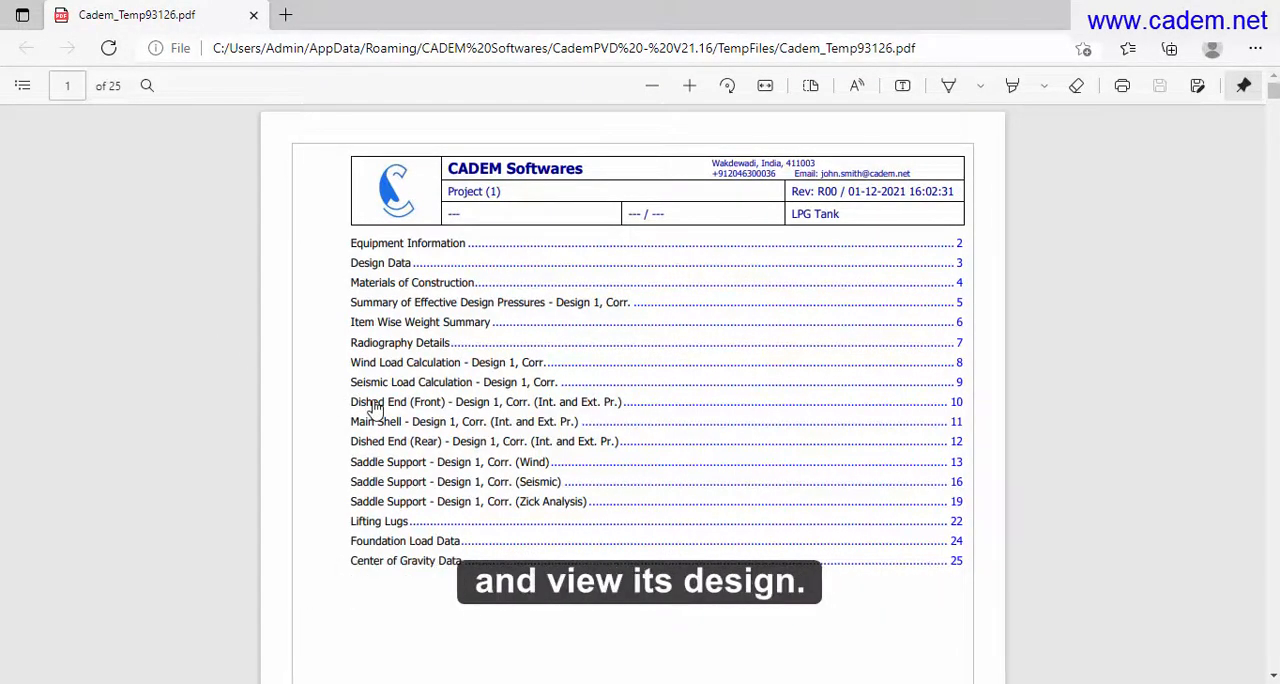
# Go to the Dished End (Front) calculations on page 10 from the PDF index.
pyautogui.click(400, 402)
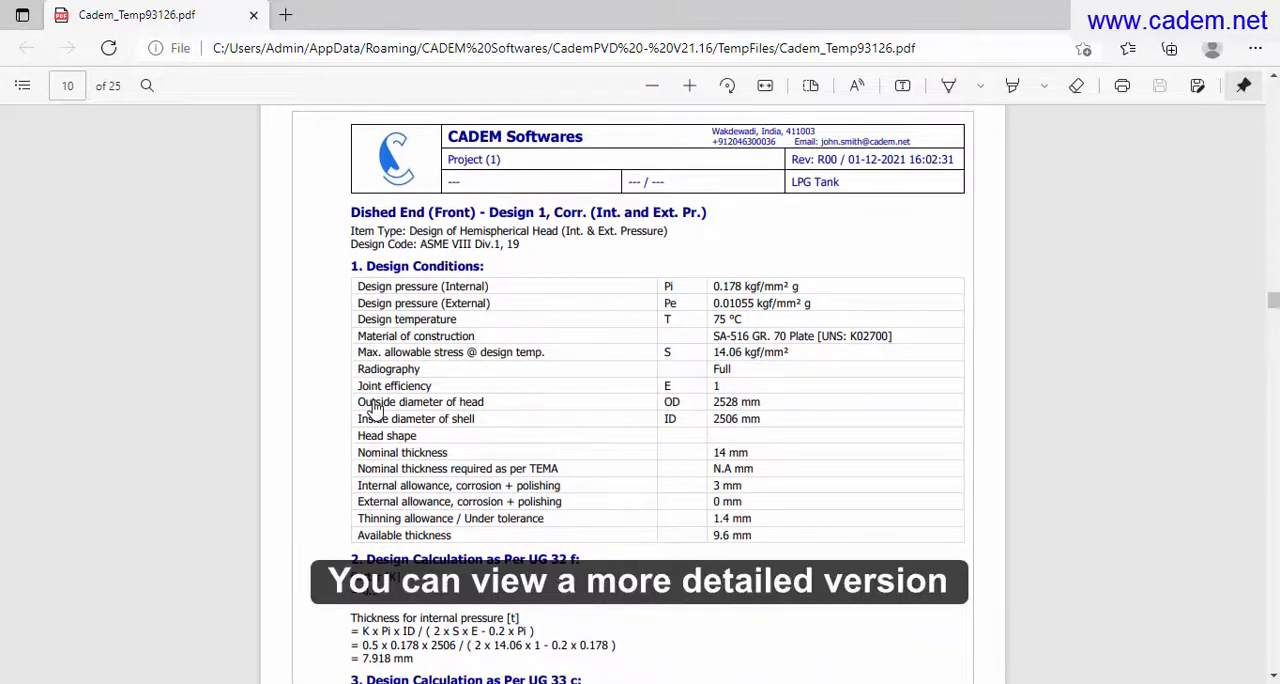
pyautogui.scroll(-3)
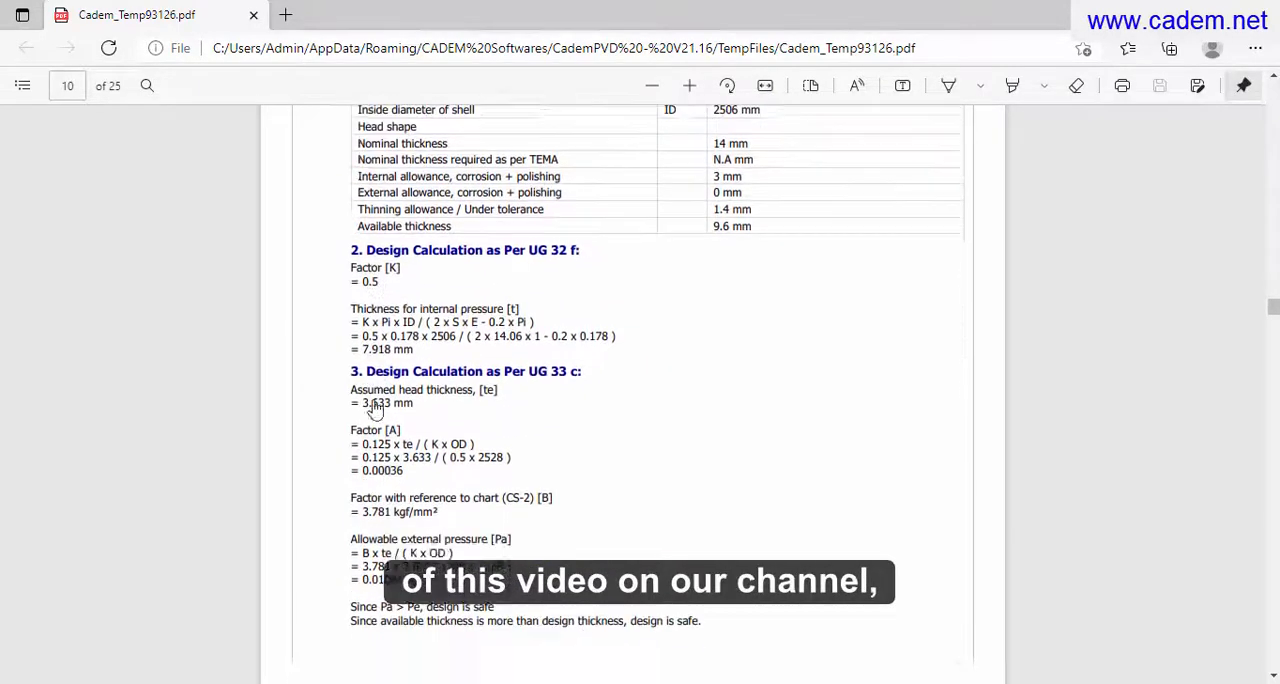
pyautogui.scroll(-3)
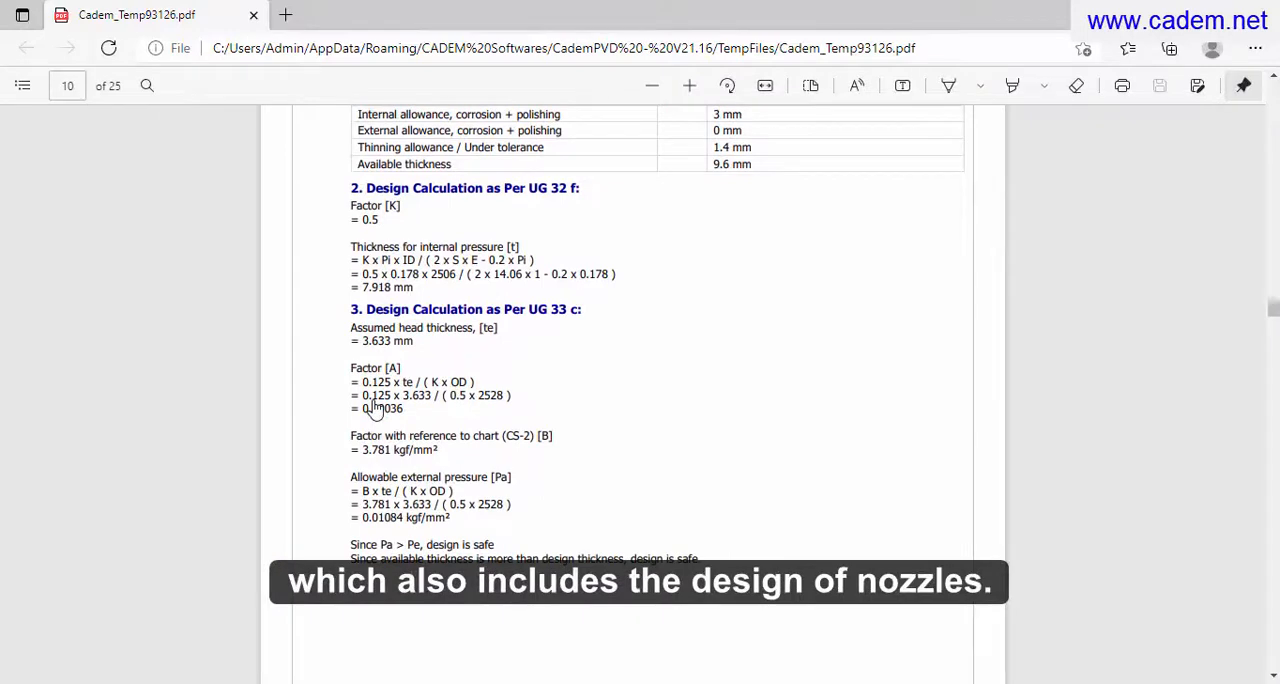